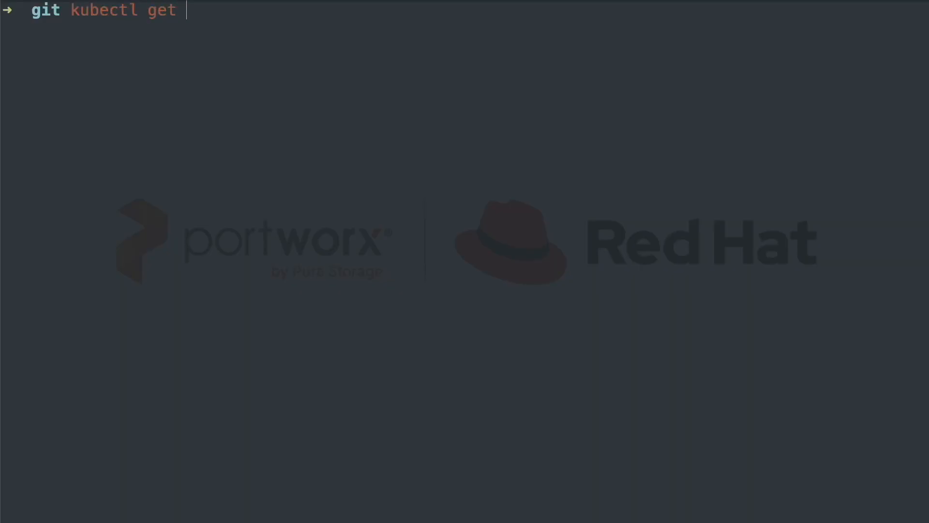
Step: Run the kubectl get query in the terminal before viewing the Portworx BBQ site
{"action": "key", "text": "Return"}
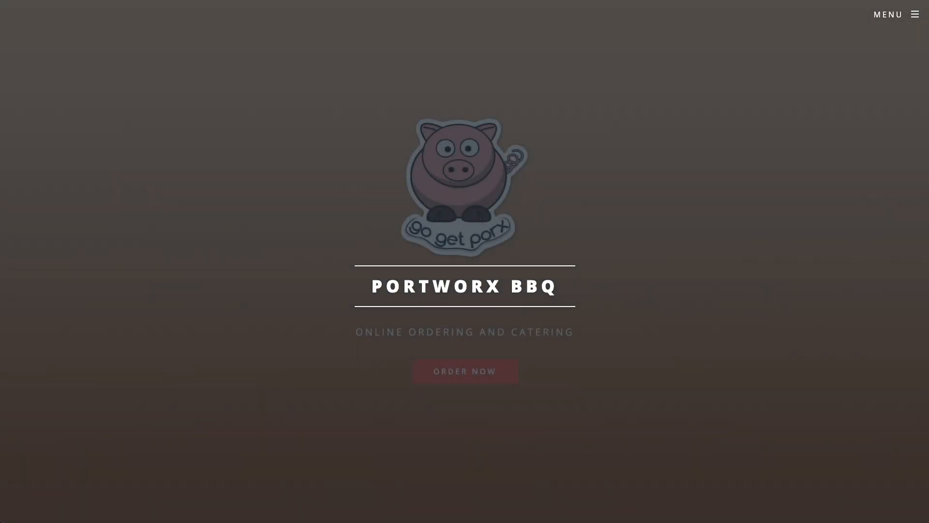
Step: Navigate to the Portworx BBQ ordering page via the site menu
{"action": "scroll", "scroll_direction": "down", "scroll_amount": 3}
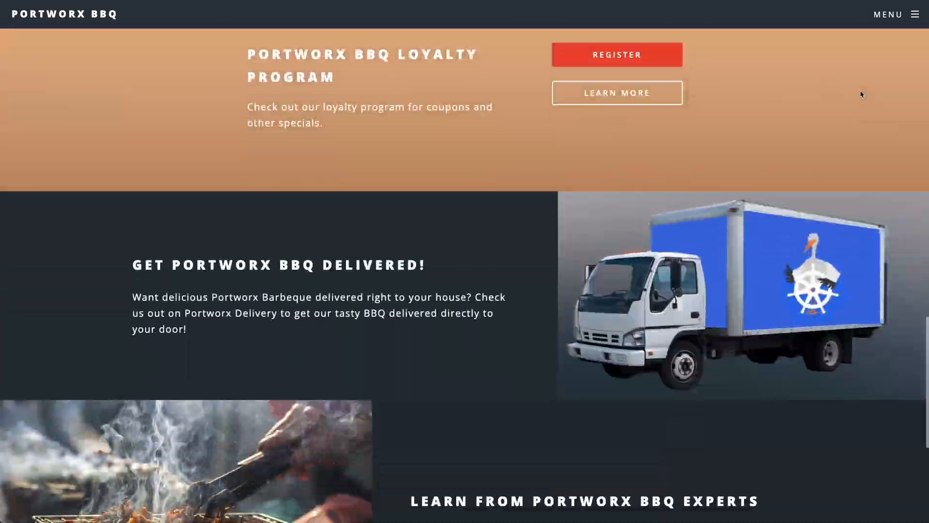
{"action": "scroll", "scroll_direction": "up", "scroll_amount": 3}
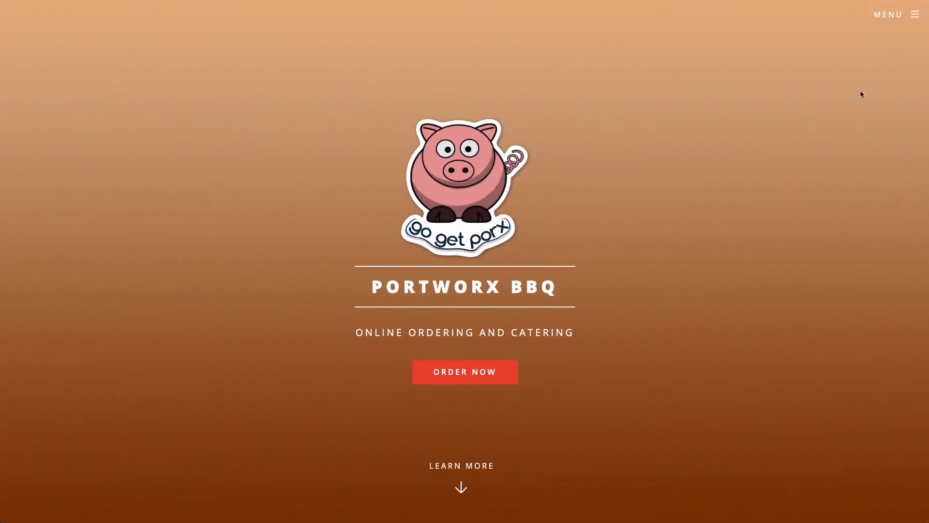
{"action": "left_click", "coordinate": [914, 14]}
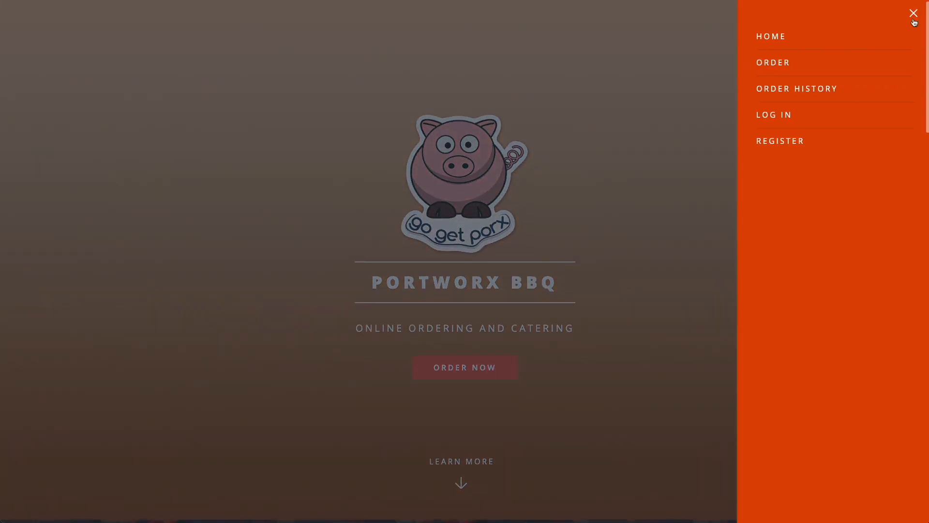
{"action": "left_click", "coordinate": [773, 62]}
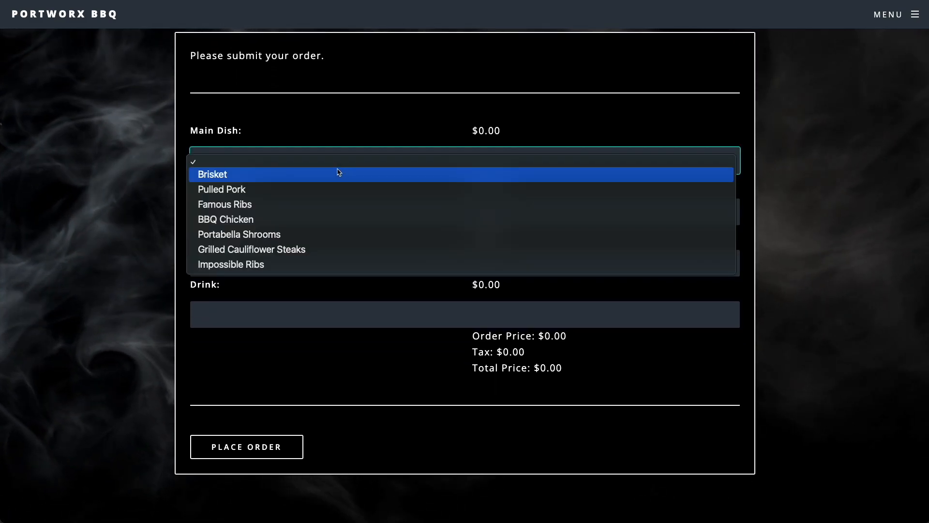
Step: Place a $19.32 order of Brisket, Brussel Sprouts, Cornbread and Porx Special
{"action": "left_click", "coordinate": [212, 174]}
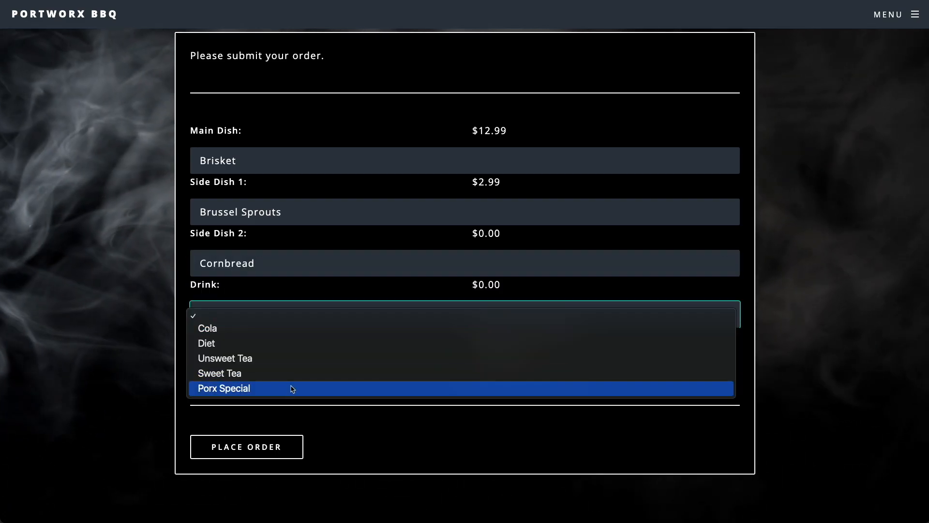
{"action": "left_click", "coordinate": [223, 388]}
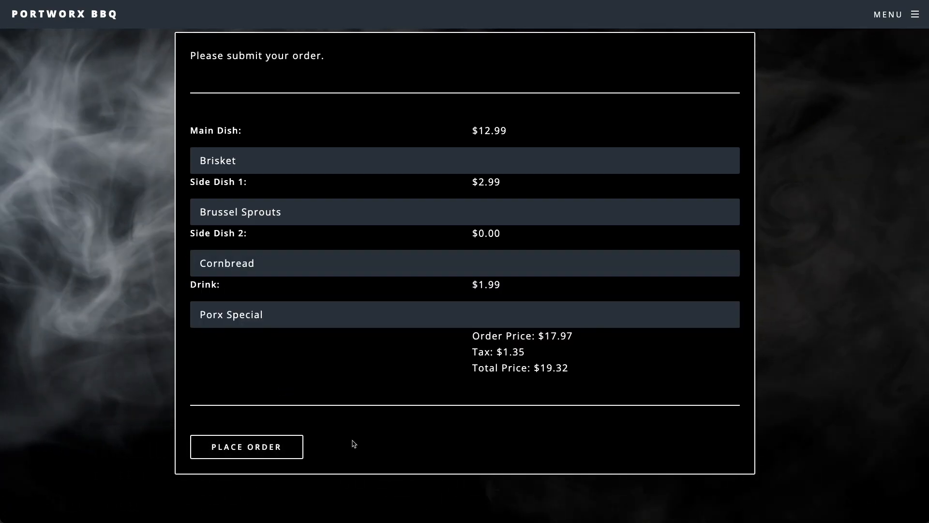
{"action": "left_click", "coordinate": [247, 447]}
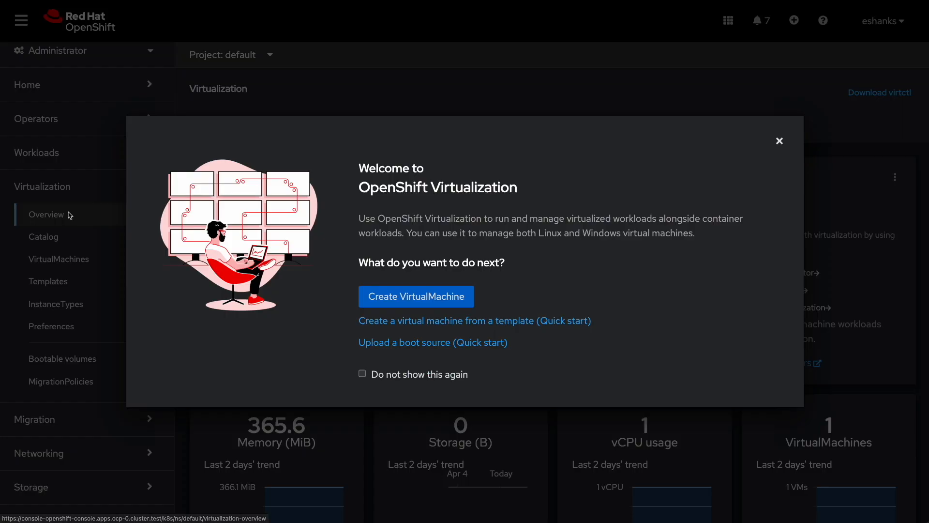
{"action": "mouse_move", "coordinate": [765, 152]}
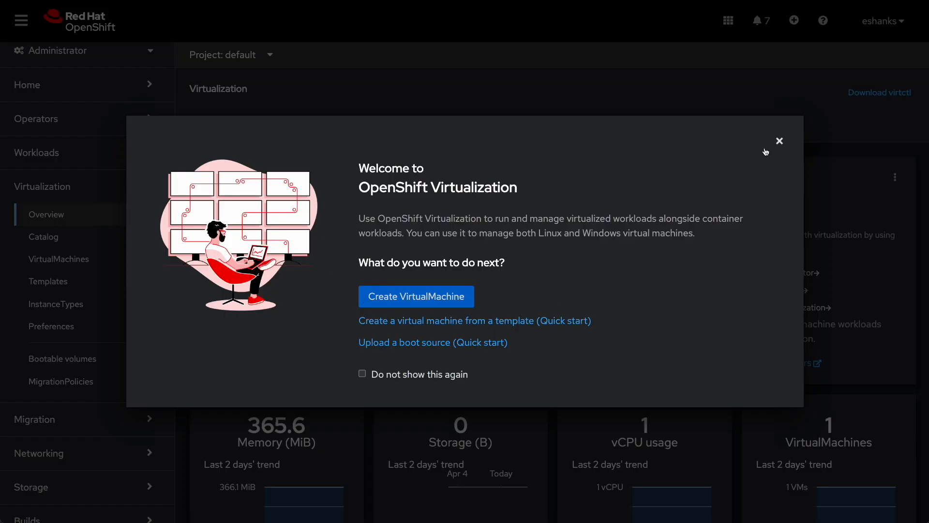
Step: Dismiss the Virtualization welcome dialog, browse the template catalog, then list all VMs showing centos7-educational-anteater running
{"action": "left_click", "coordinate": [779, 141]}
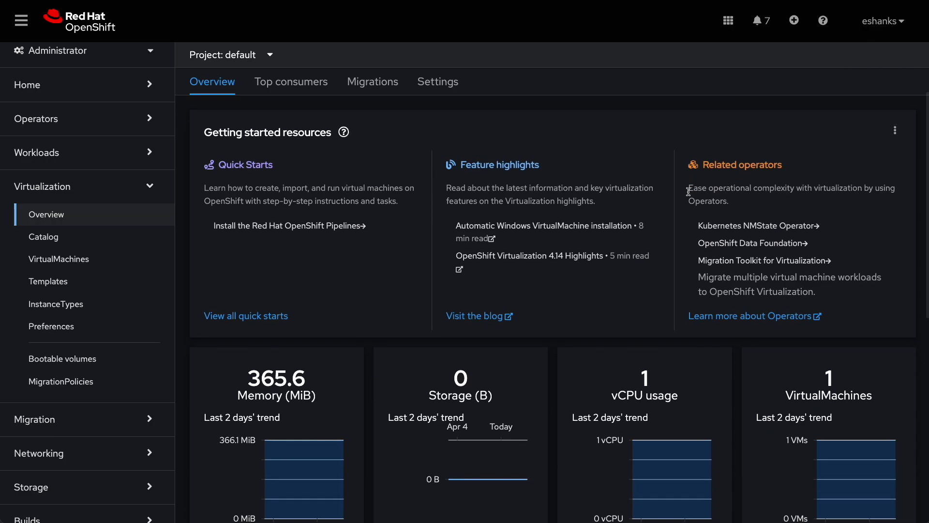
{"action": "scroll", "scroll_direction": "down", "scroll_amount": 3}
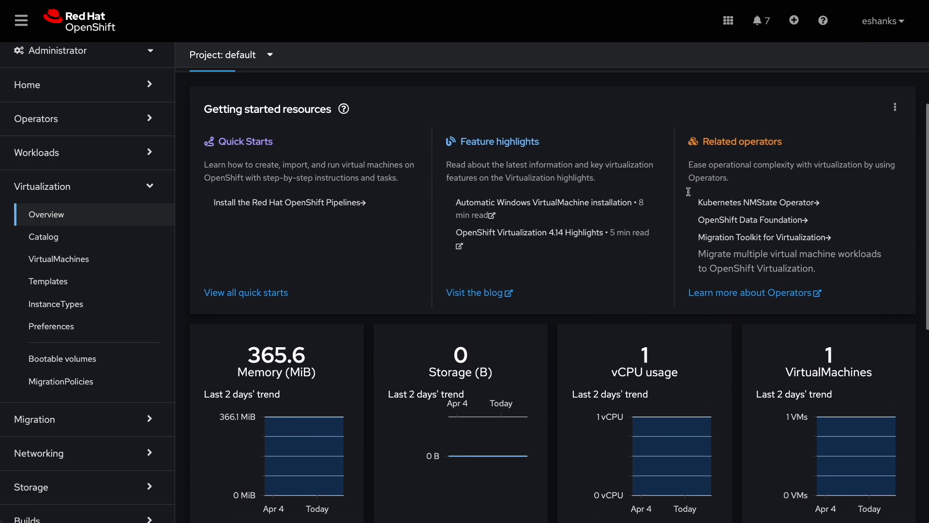
{"action": "left_click", "coordinate": [47, 214]}
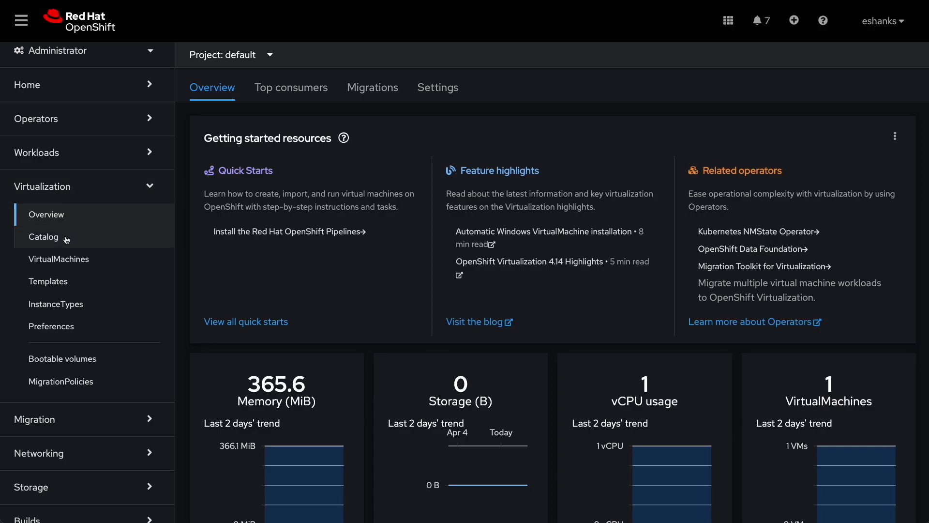
{"action": "left_click", "coordinate": [44, 236]}
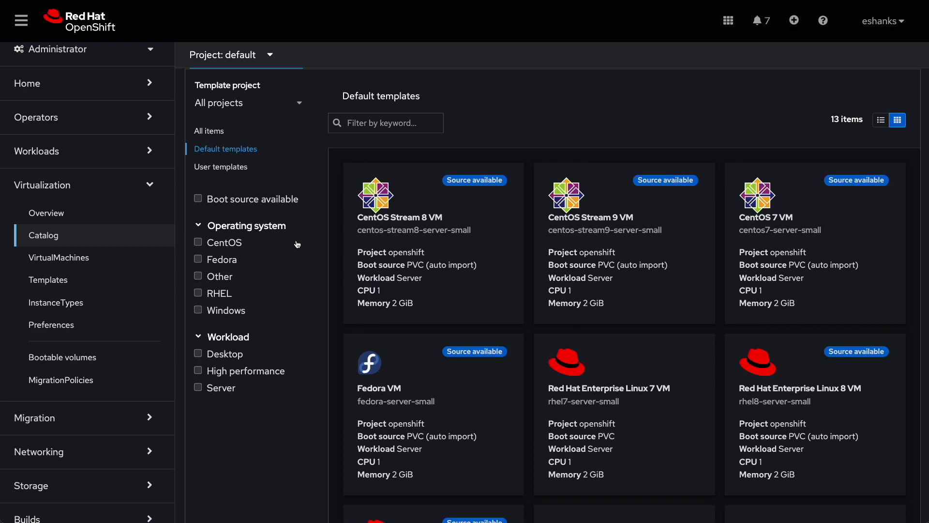
{"action": "left_click", "coordinate": [58, 258]}
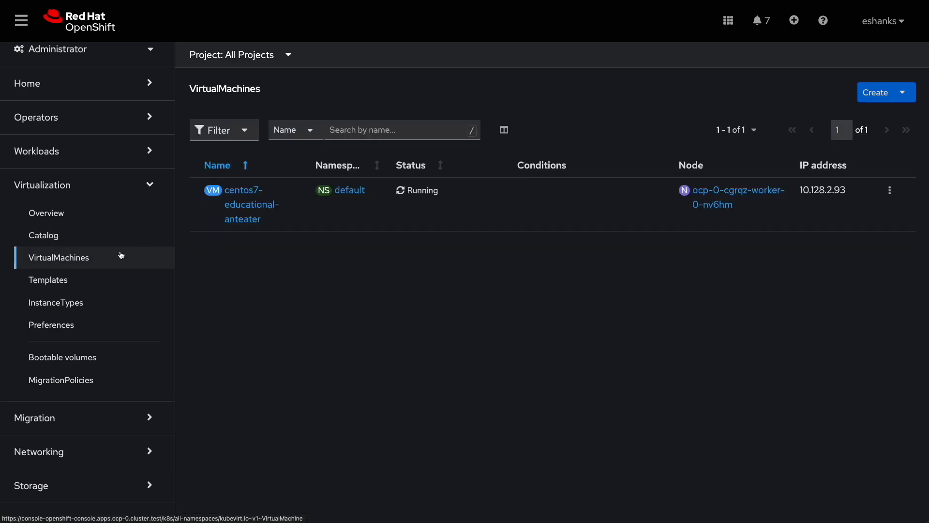
{"action": "mouse_move", "coordinate": [349, 276]}
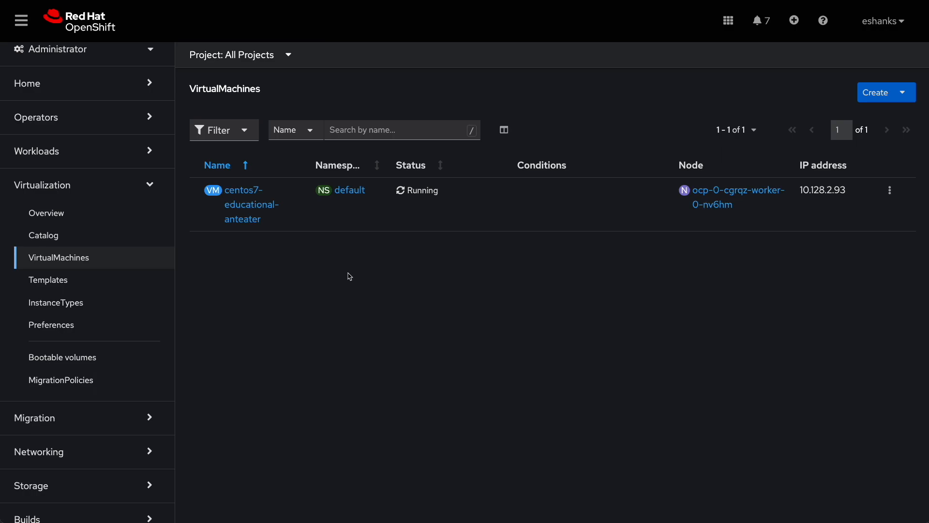
Step: View the centos7-educational-anteater VM's console showing a logged-in centos shell
{"action": "left_click", "coordinate": [251, 204]}
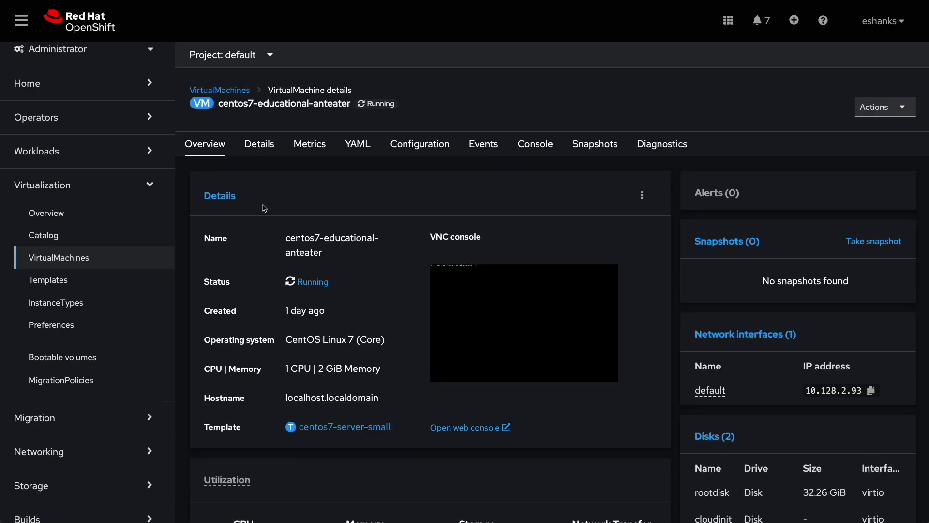
{"action": "scroll", "scroll_direction": "up", "scroll_amount": 3}
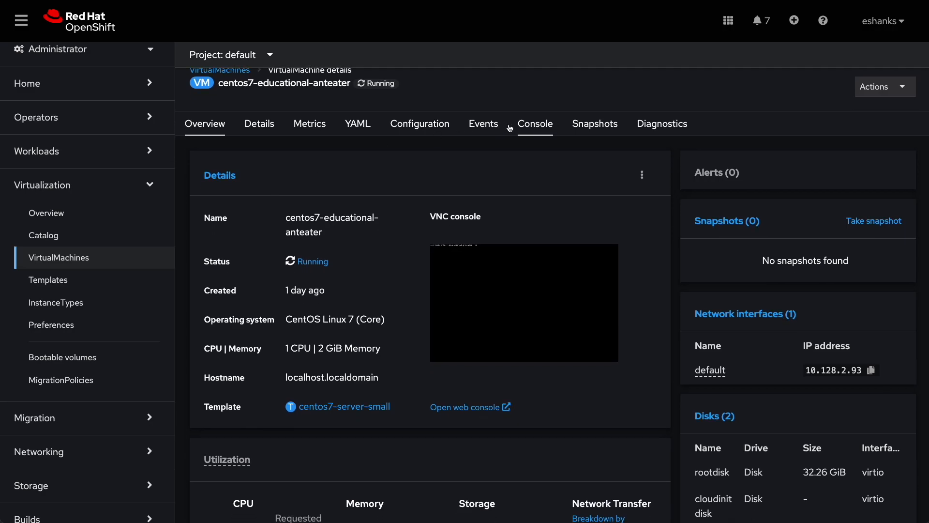
{"action": "mouse_move", "coordinate": [535, 124]}
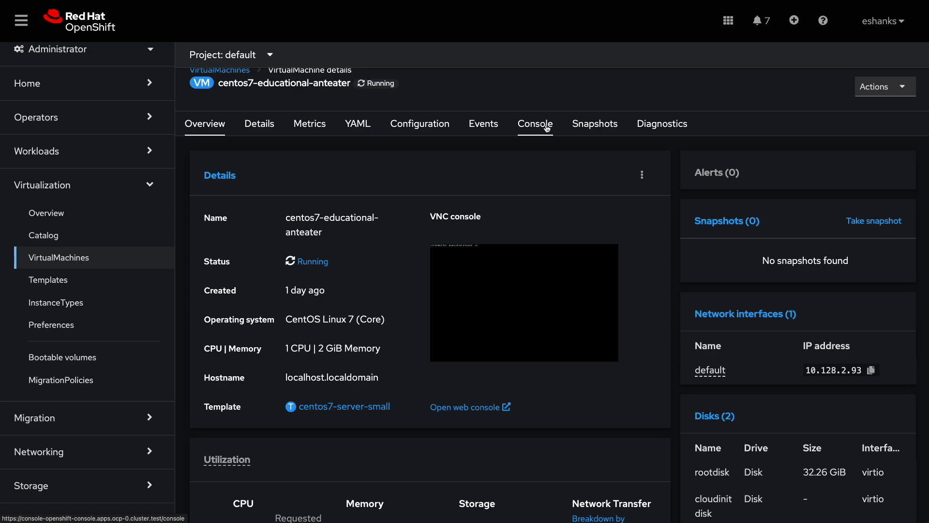
{"action": "left_click", "coordinate": [535, 123]}
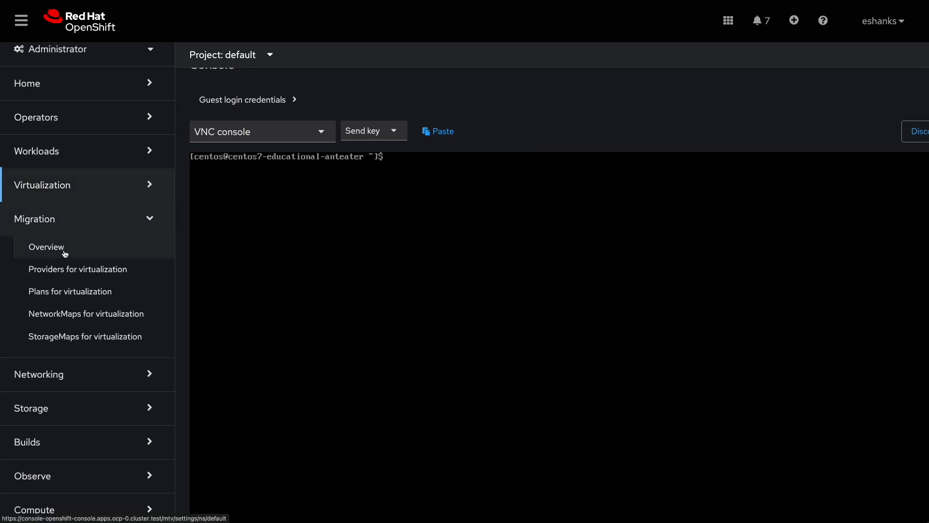
Step: Review the vspherelab migration provider's virtual machines filtered to mongo and mongo-template
{"action": "left_click", "coordinate": [45, 247]}
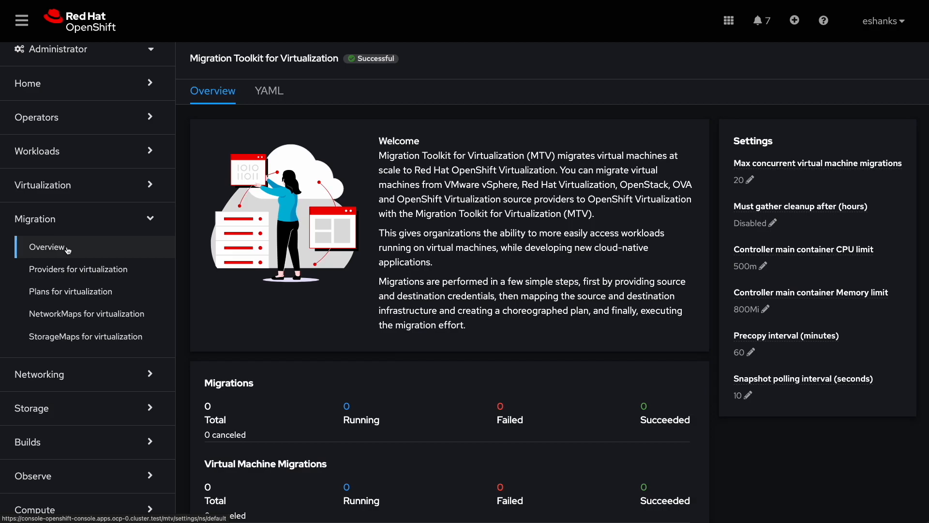
{"action": "left_click", "coordinate": [77, 268]}
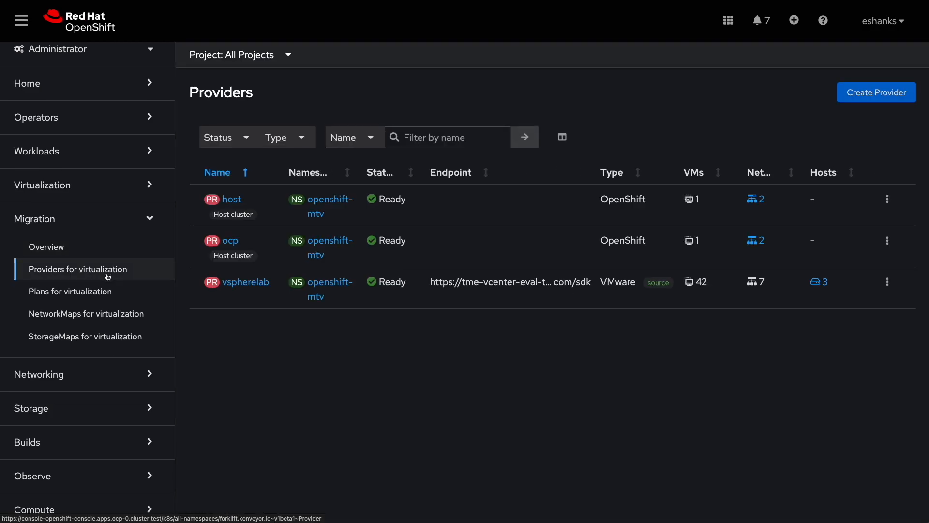
{"action": "mouse_move", "coordinate": [253, 364]}
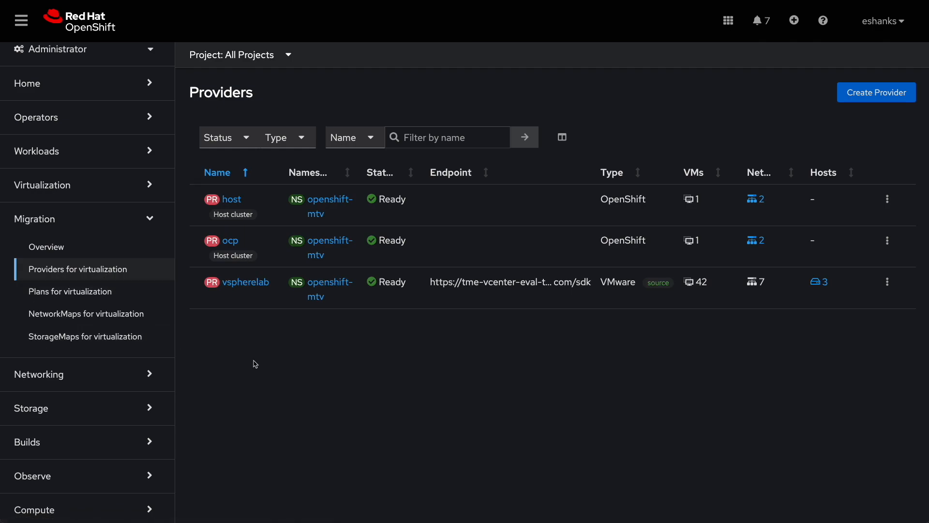
{"action": "left_click", "coordinate": [243, 282]}
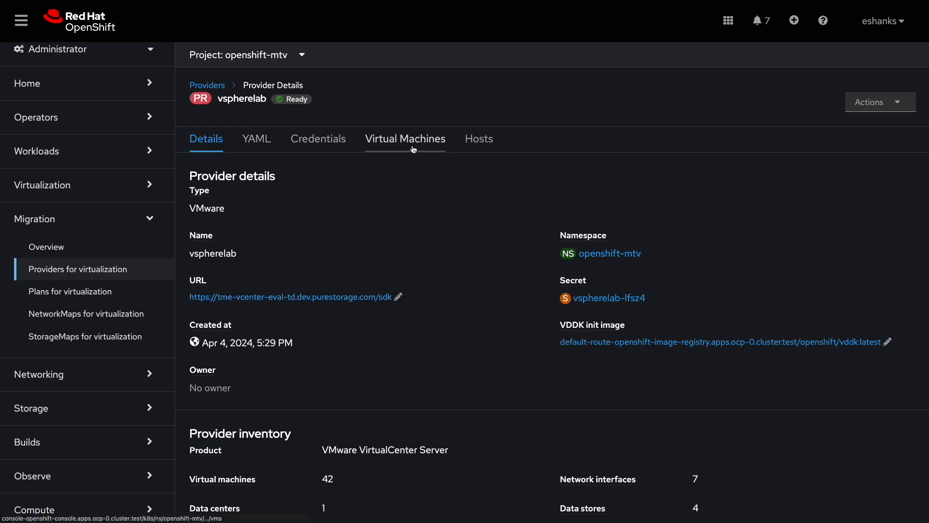
{"action": "left_click", "coordinate": [406, 138]}
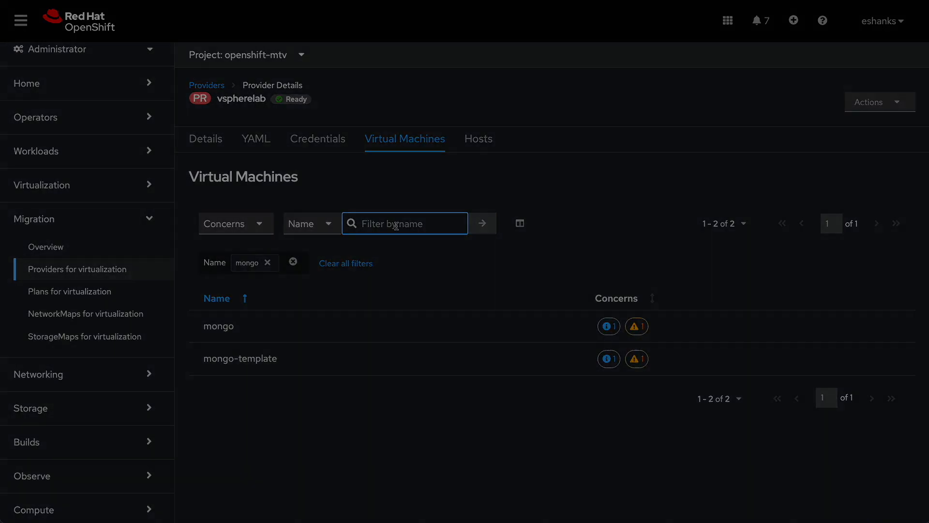
Step: Go to the migration NetworkMaps list showing network-map1 Ready
{"action": "left_click", "coordinate": [87, 314]}
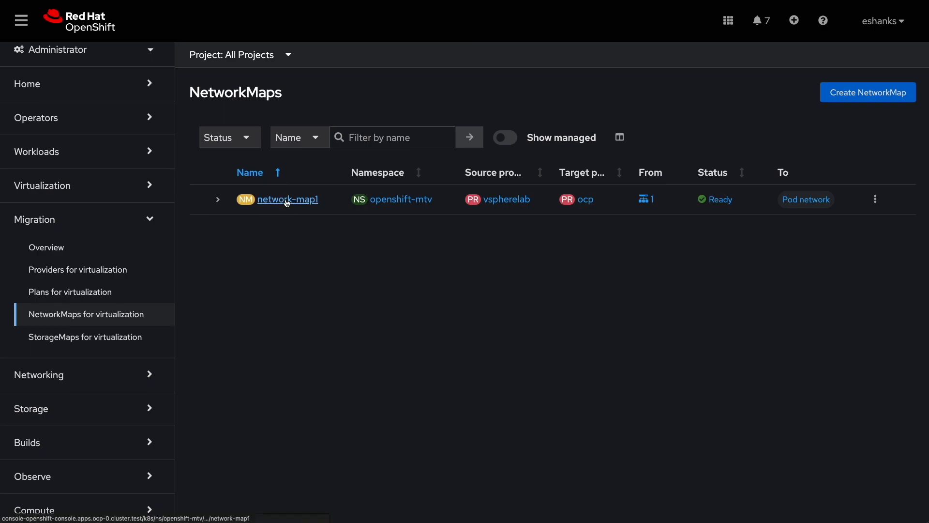
Step: Review network-map1's Ready details, then list StorageMaps showing portworx-rwx-storage
{"action": "left_click", "coordinate": [289, 200]}
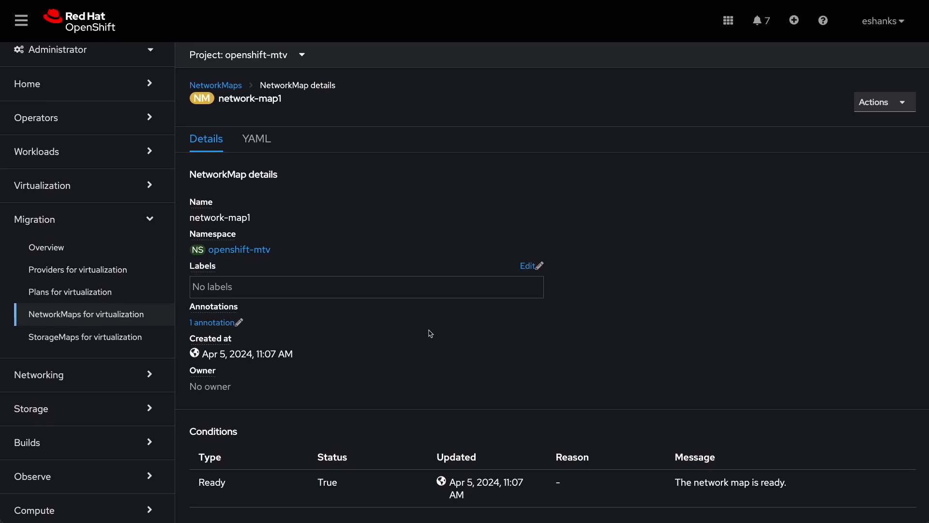
{"action": "mouse_move", "coordinate": [94, 331]}
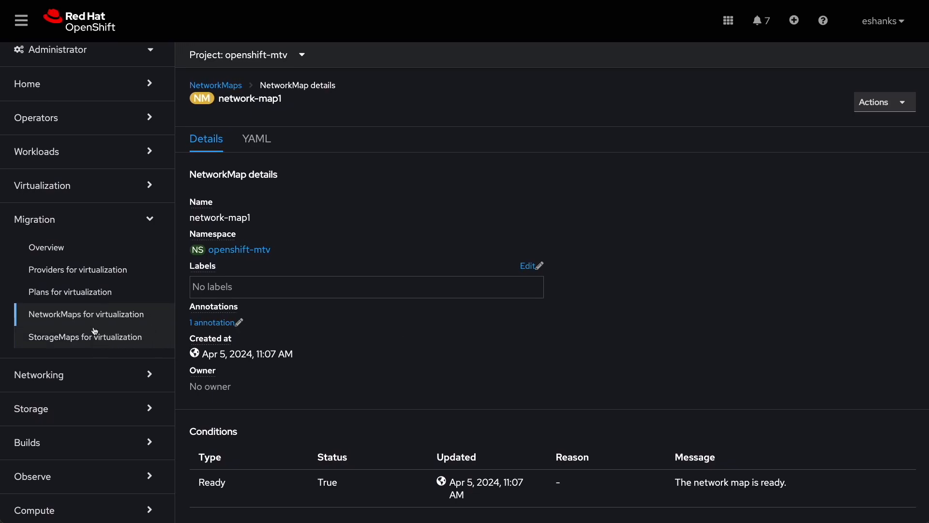
{"action": "left_click", "coordinate": [85, 337]}
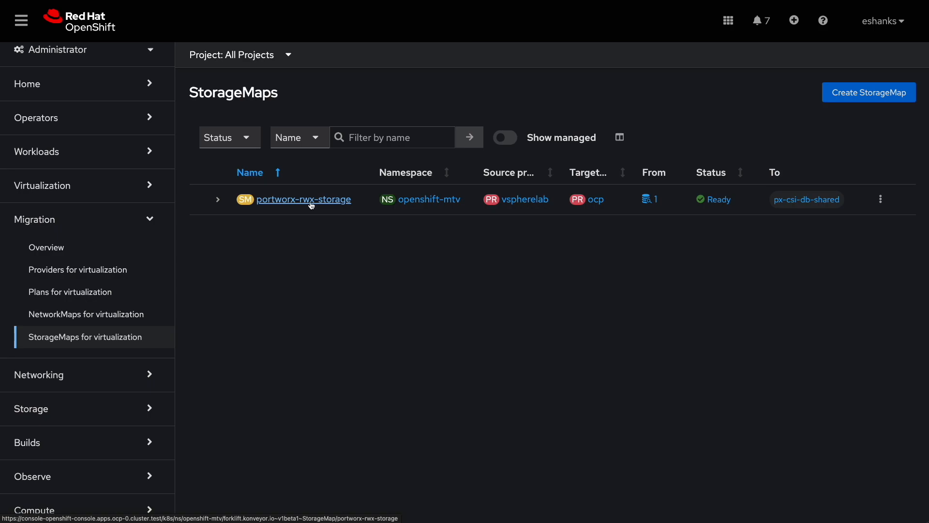
Step: Review the portworx-rwx-storage map's details and YAML, then list migration plans (none yet)
{"action": "left_click", "coordinate": [302, 199]}
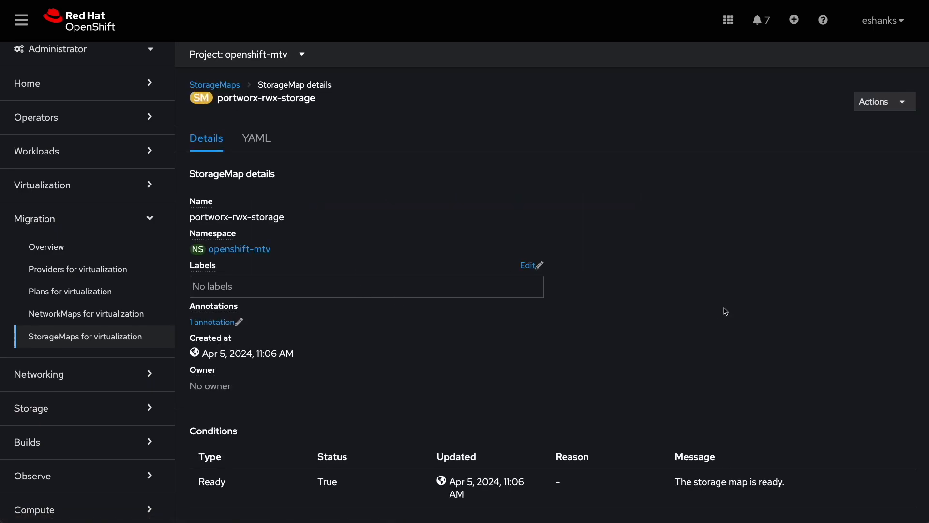
{"action": "left_click", "coordinate": [256, 138]}
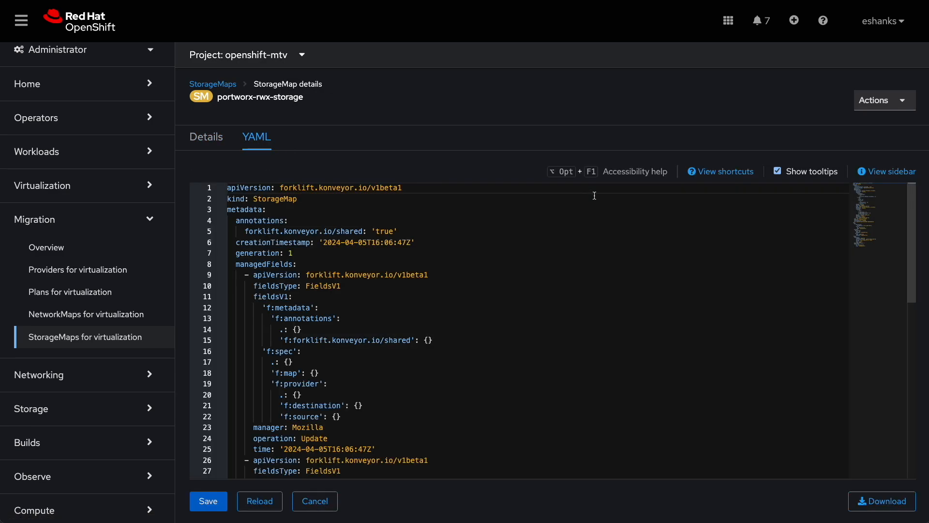
{"action": "mouse_move", "coordinate": [209, 201]}
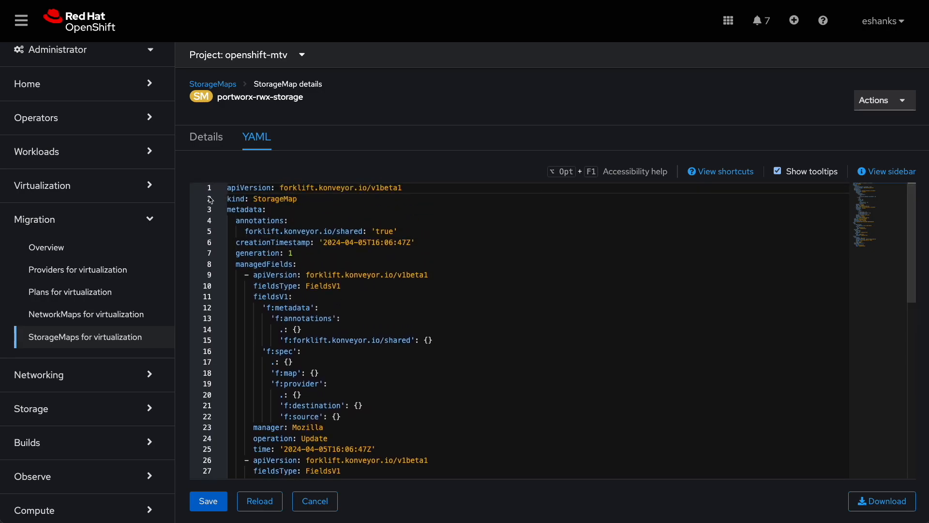
{"action": "left_click", "coordinate": [70, 291]}
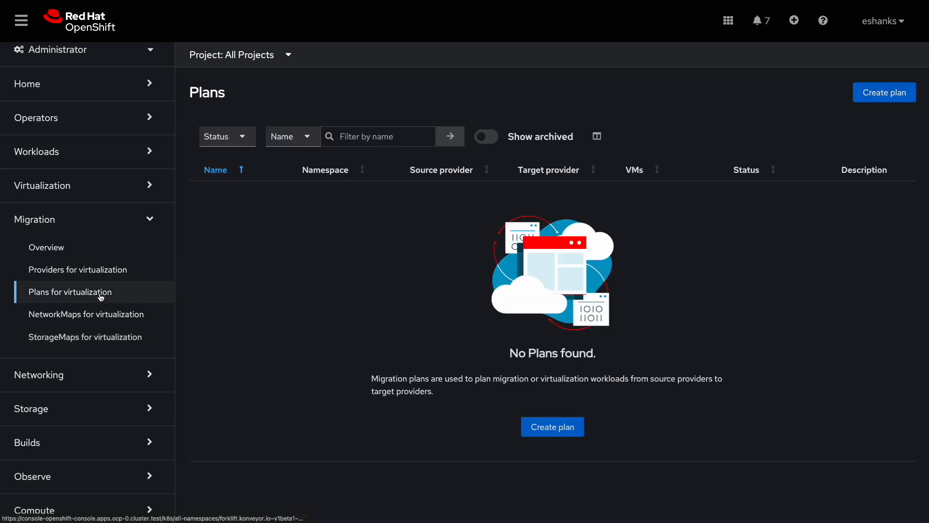
{"action": "mouse_move", "coordinate": [756, 143]}
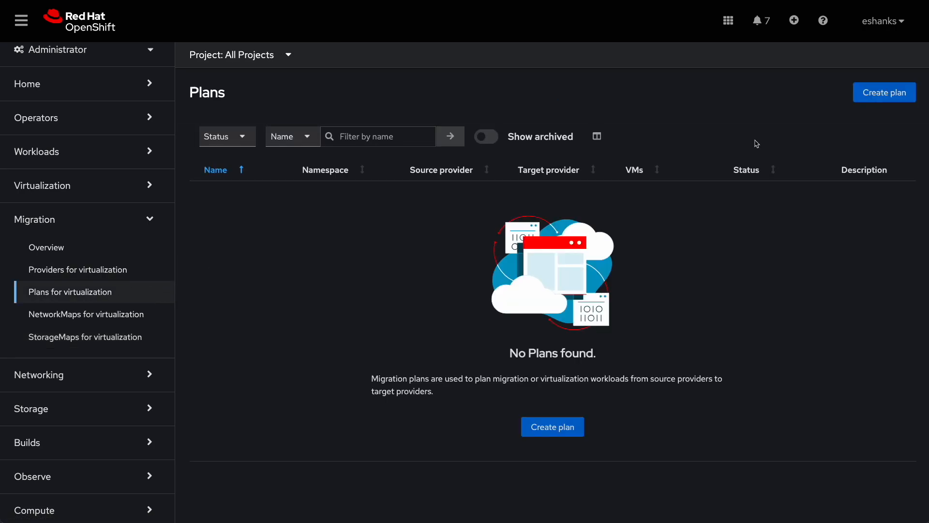
Step: Start a new plan named mongo-migration-plan with description 'migrate mongodb vm'
{"action": "left_click", "coordinate": [884, 93]}
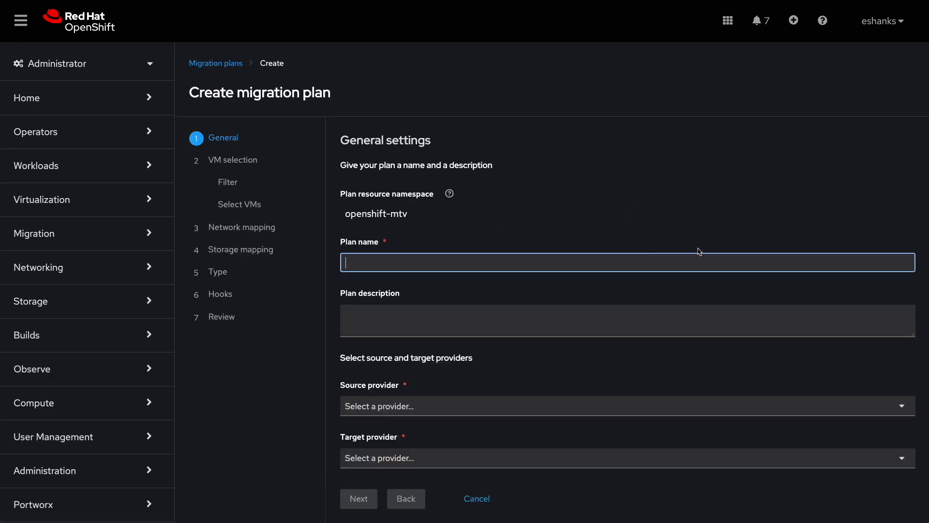
{"action": "type", "text": "mongo-"}
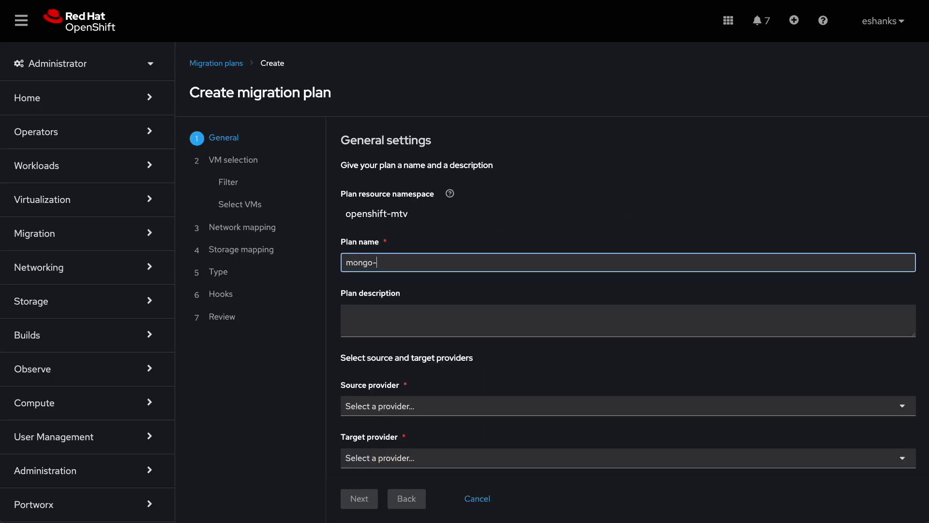
{"action": "type", "text": "migration-plan"}
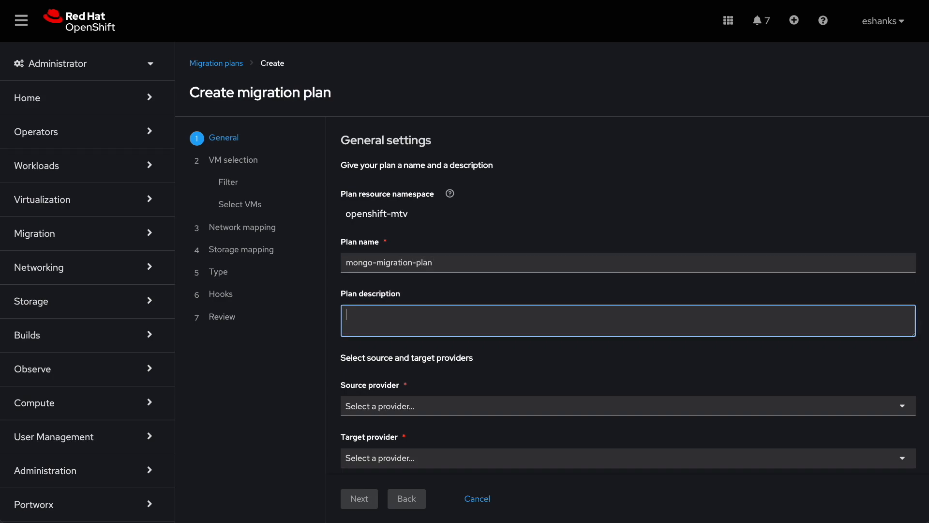
{"action": "type", "text": "mig"}
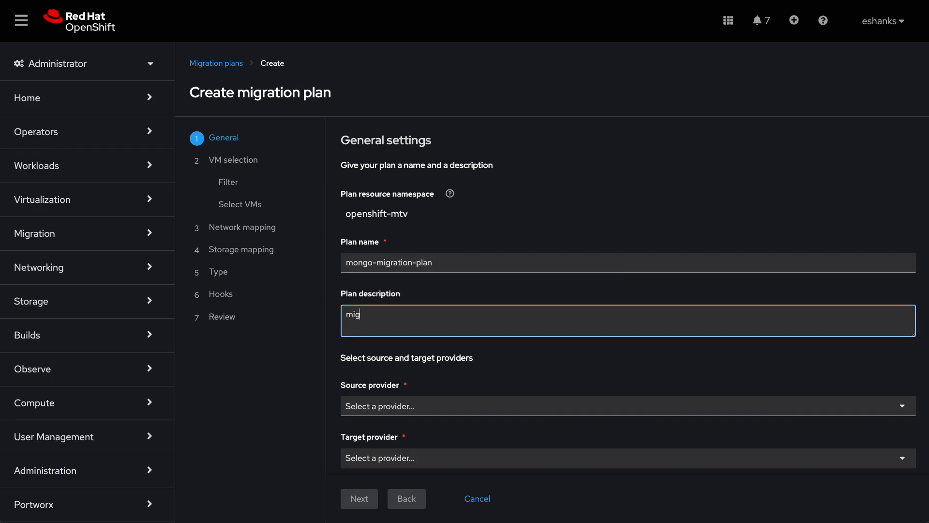
{"action": "type", "text": "migrate mongodb"}
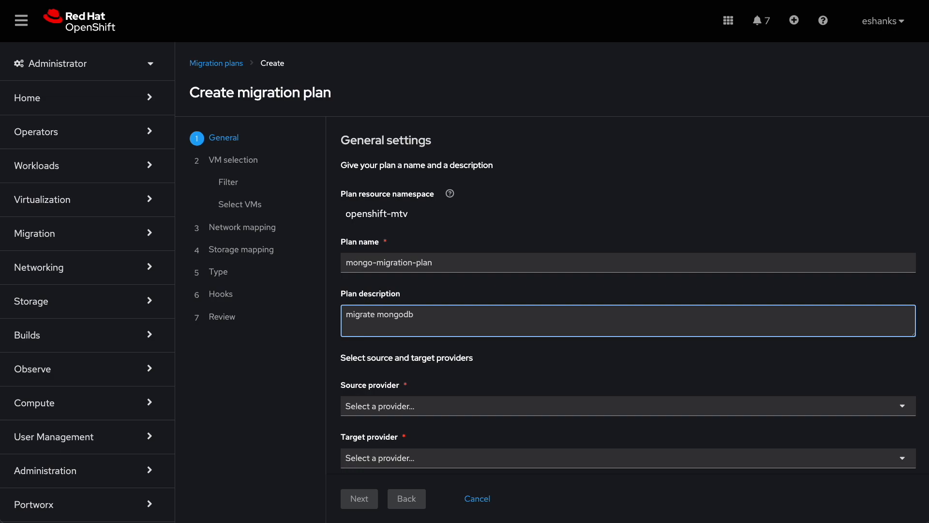
{"action": "type", "text": "vm"}
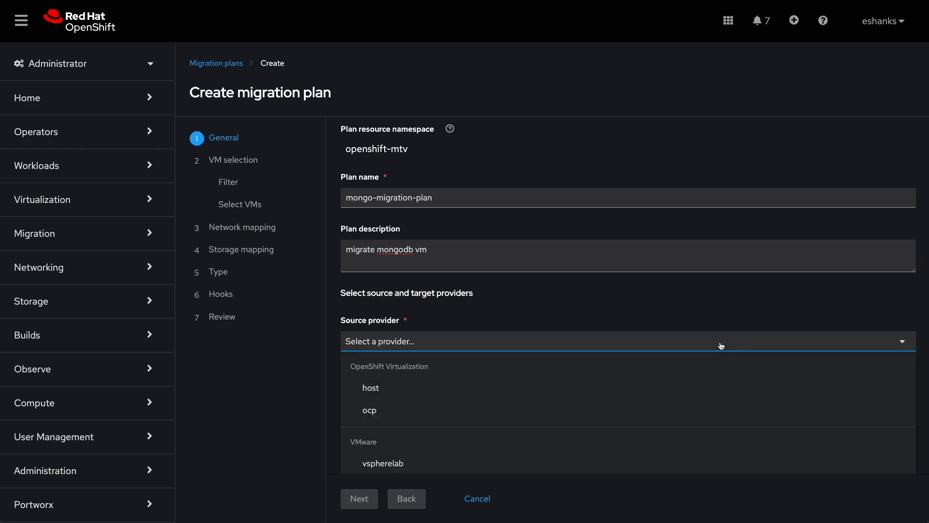
Step: Set vspherelab as source, ocp as target in namespace pxbbq and continue to VM selection
{"action": "left_click", "coordinate": [382, 463]}
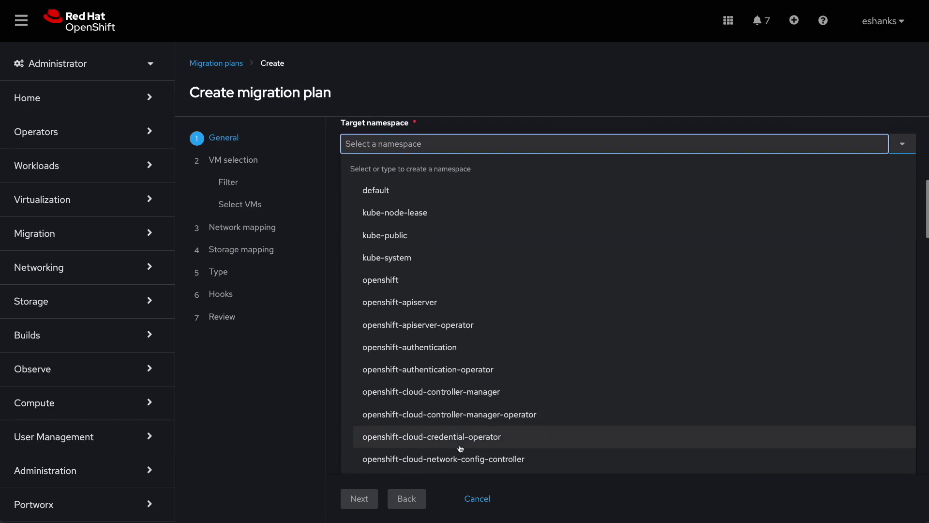
{"action": "scroll", "scroll_direction": "down", "scroll_amount": 3}
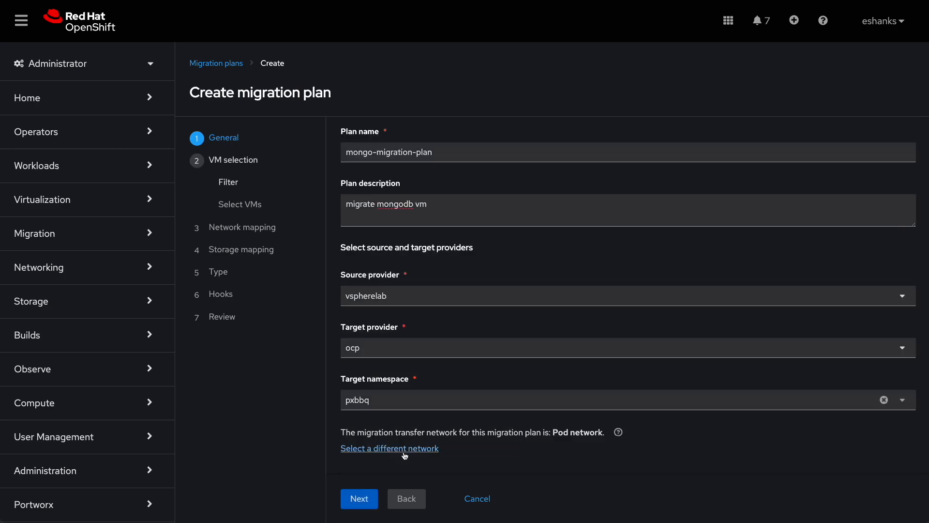
{"action": "mouse_move", "coordinate": [472, 426]}
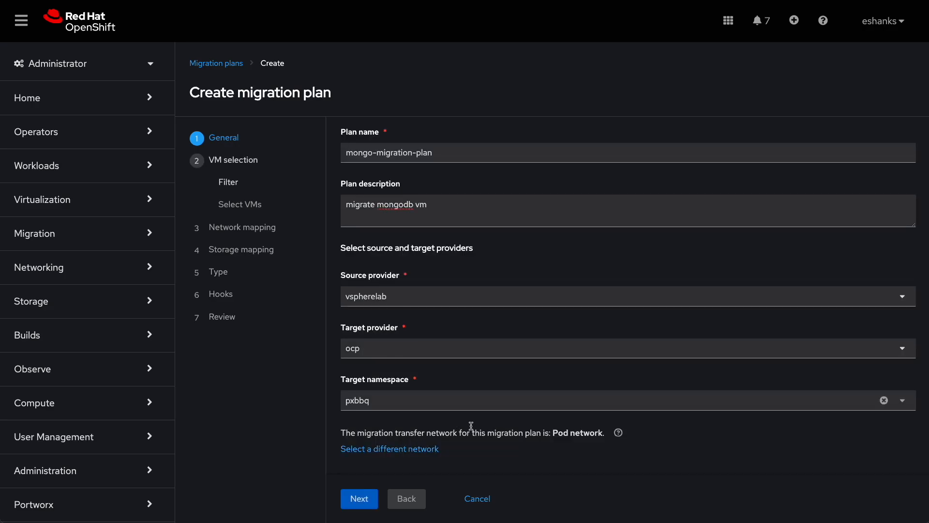
{"action": "left_click", "coordinate": [358, 498]}
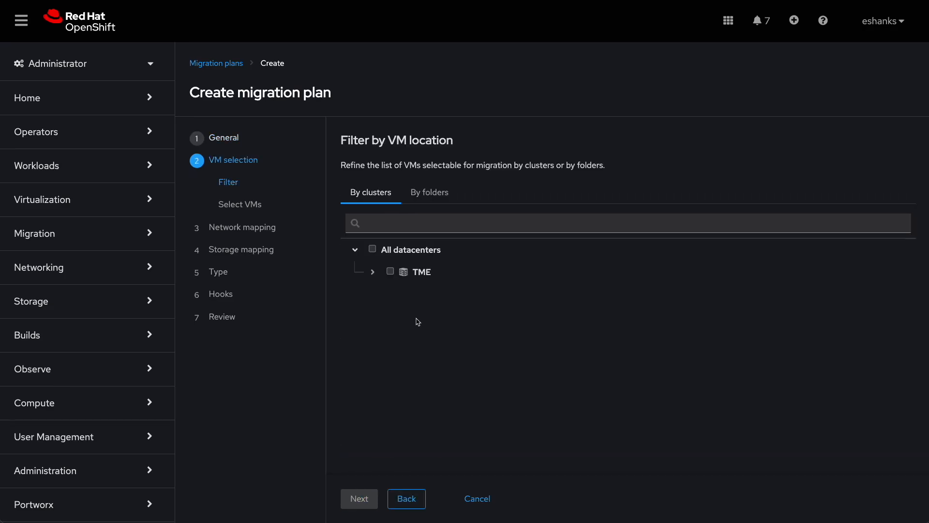
Step: Filter by the TME/pxbbq folder, select the mongo VM and continue to network mapping
{"action": "left_click", "coordinate": [429, 192]}
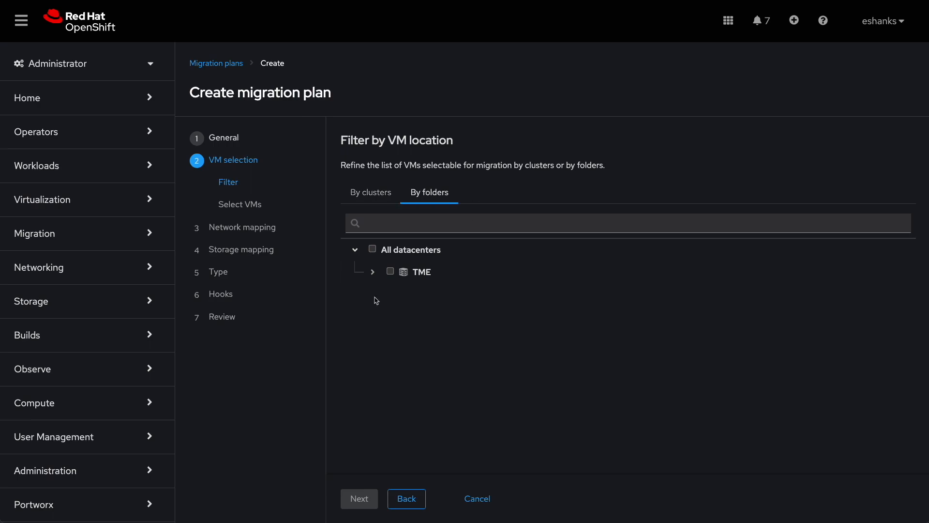
{"action": "left_click", "coordinate": [373, 271]}
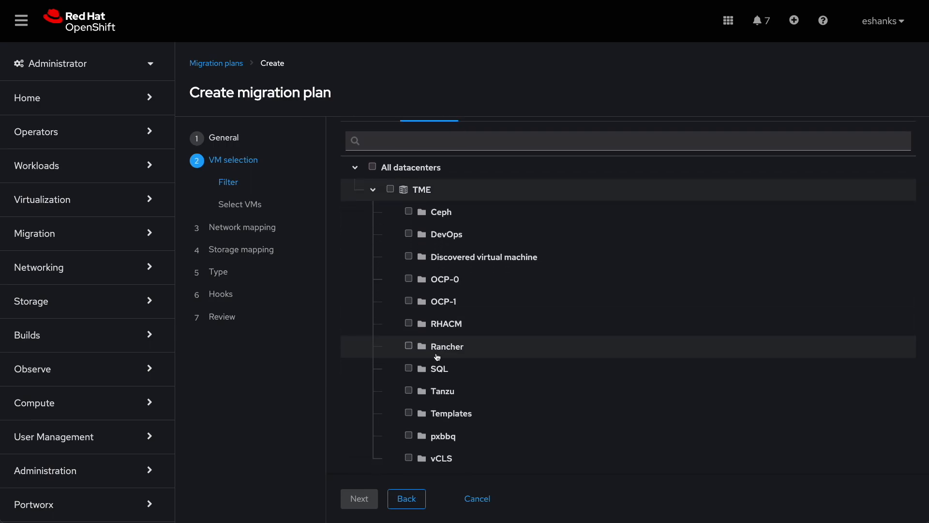
{"action": "left_click", "coordinate": [239, 204]}
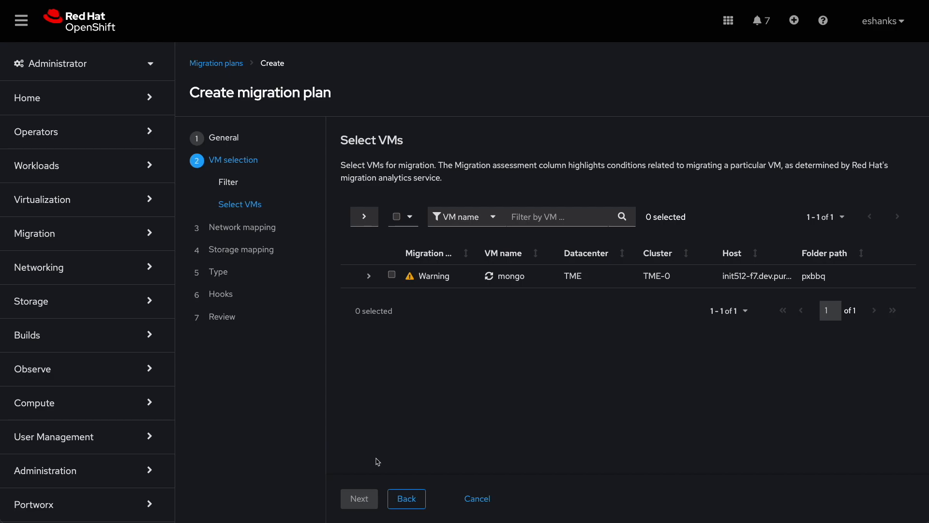
{"action": "left_click", "coordinate": [392, 275]}
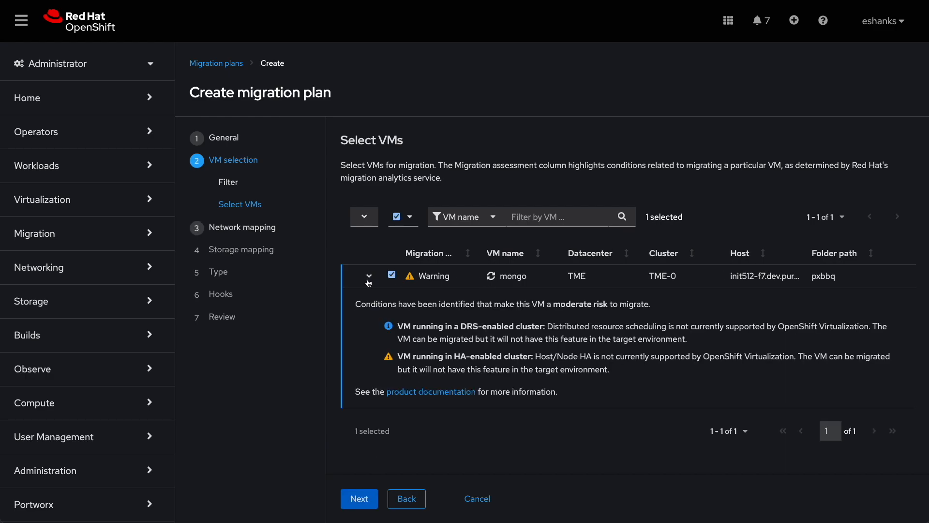
{"action": "left_click", "coordinate": [359, 498]}
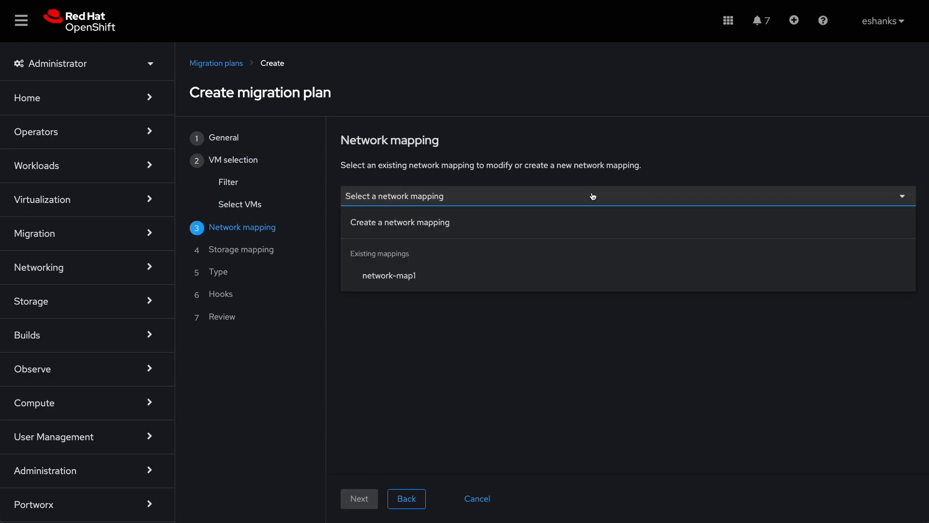
Step: Use network-map1, keep portworx-rwx-storage and cold migration, skip hooks and finish creating the plan
{"action": "left_click", "coordinate": [389, 275]}
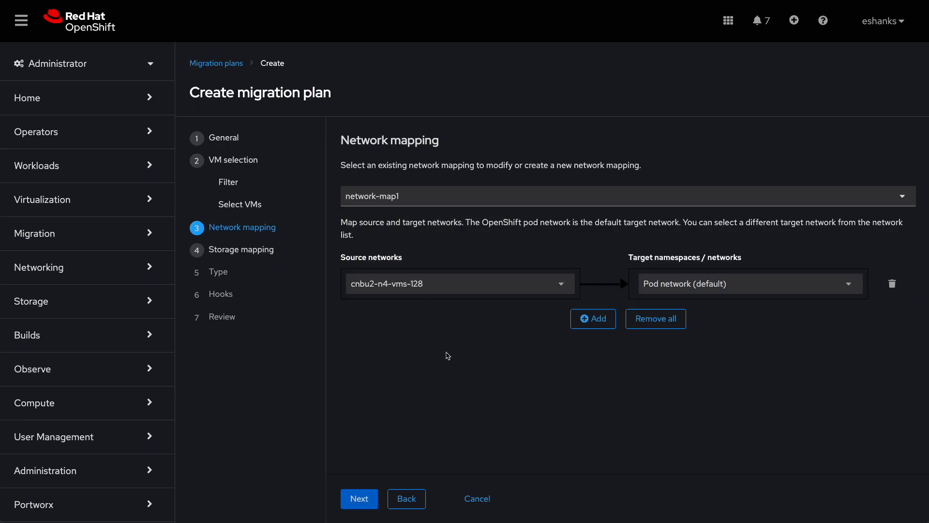
{"action": "left_click", "coordinate": [358, 498]}
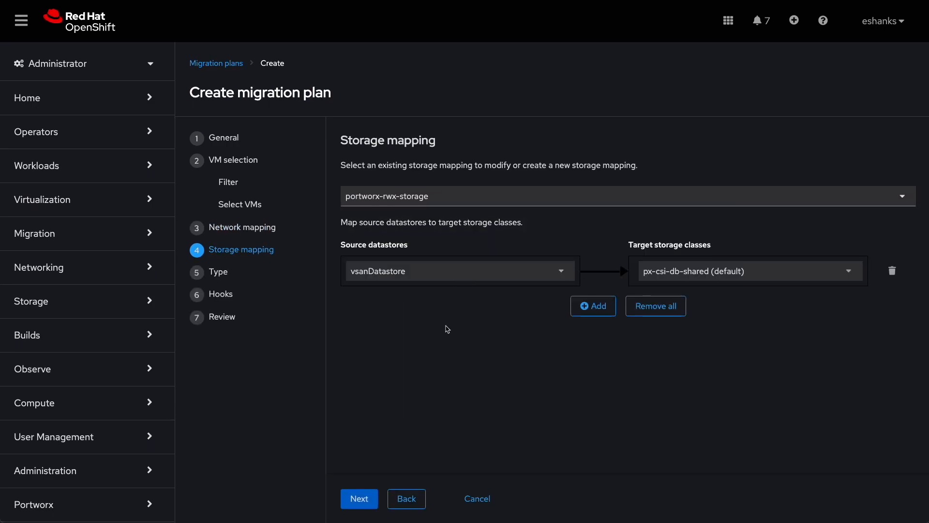
{"action": "left_click", "coordinate": [358, 498]}
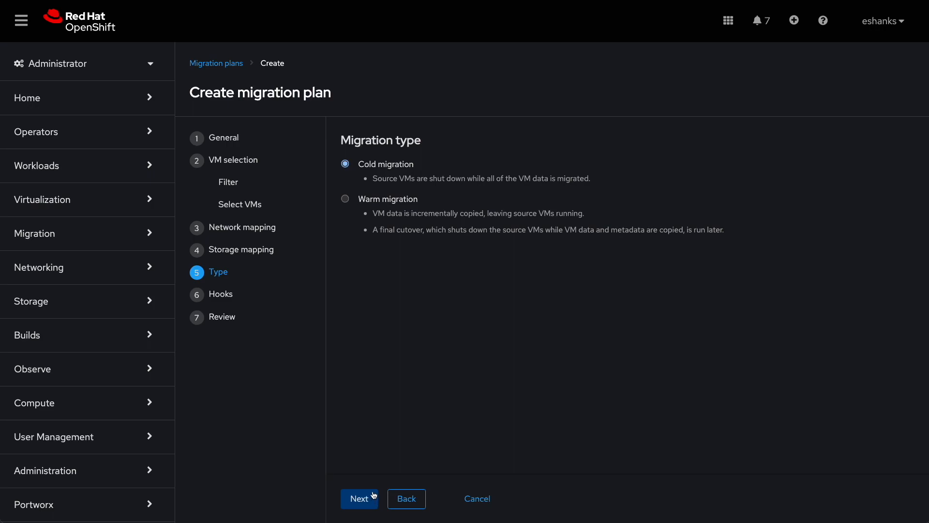
{"action": "left_click", "coordinate": [359, 498]}
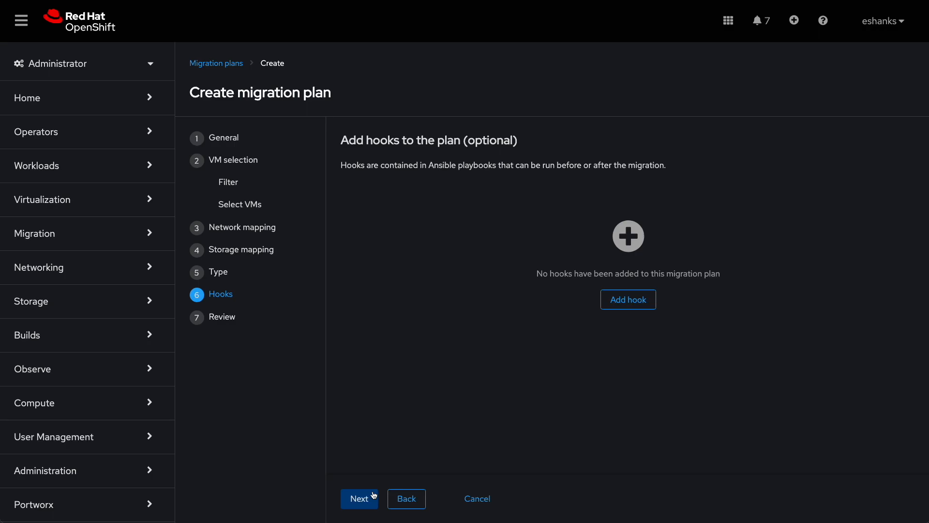
{"action": "left_click", "coordinate": [360, 498]}
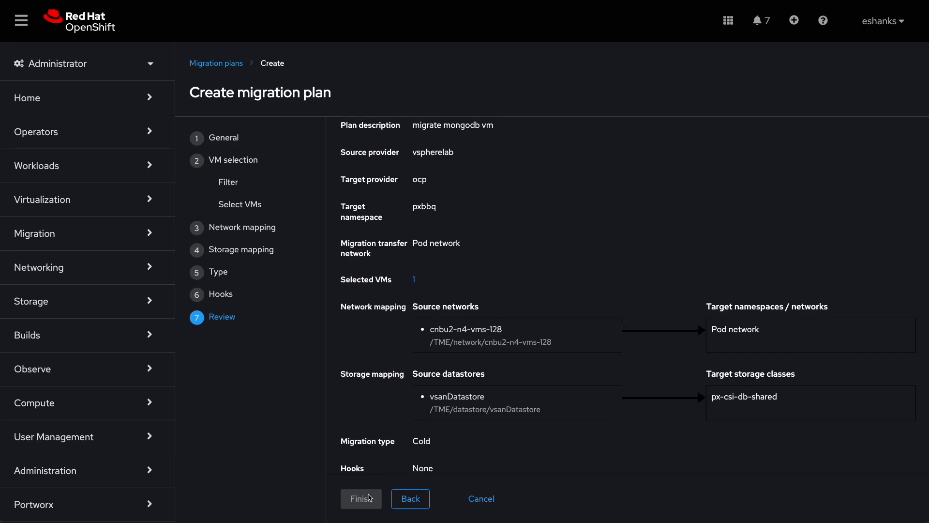
{"action": "left_click", "coordinate": [362, 497]}
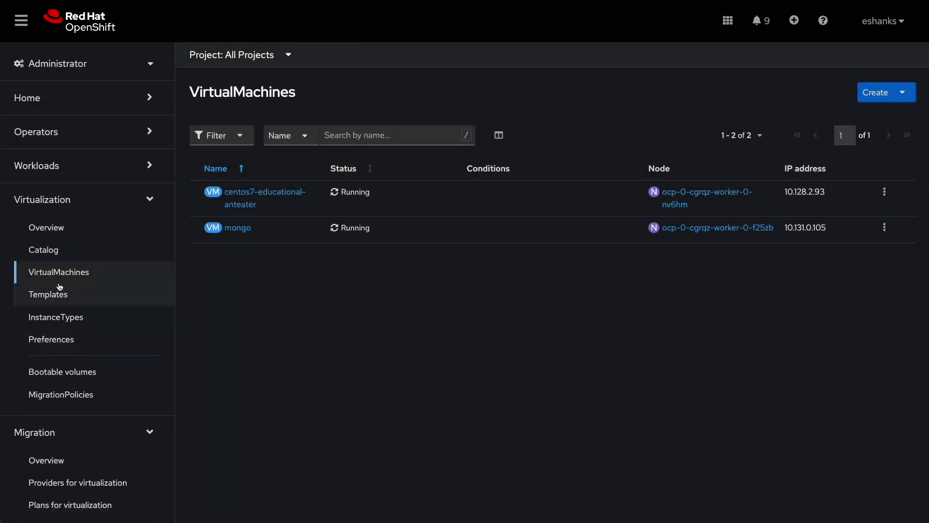
Step: View the mongo VM's overview and console, confirming it runs Ubuntu 22.04 at 10.131.0.105
{"action": "left_click", "coordinate": [236, 228]}
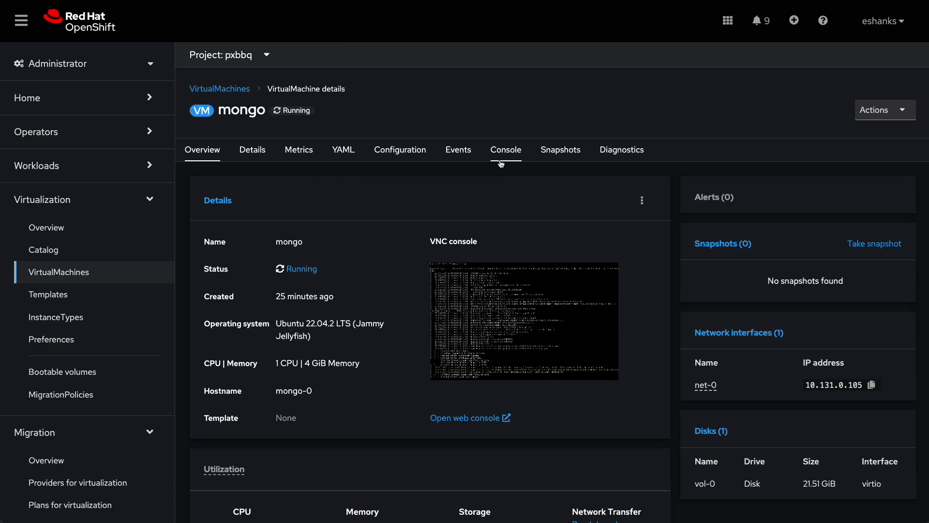
{"action": "left_click", "coordinate": [505, 149]}
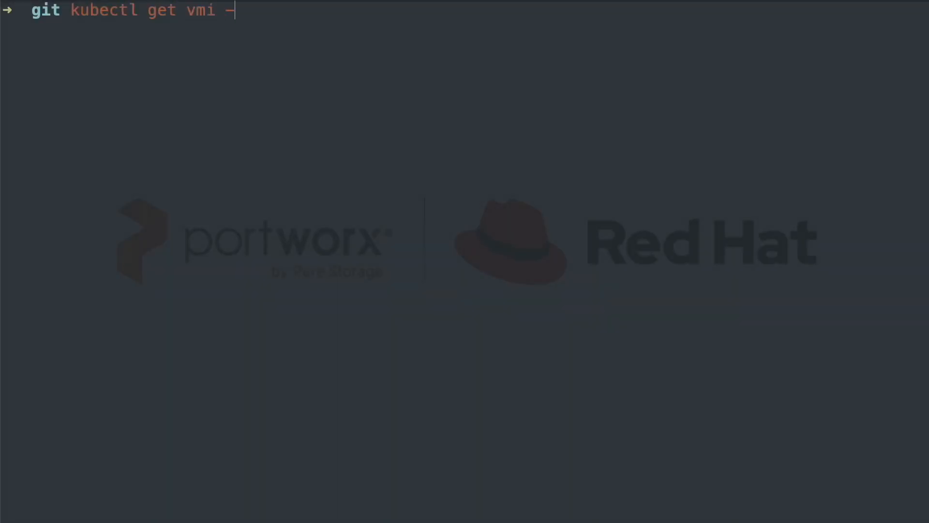
Step: List the pxbbq VM instances with labels and highlight the mongo VMI's app=mongo label
{"action": "type", "text": "n pxbbq --show-la"}
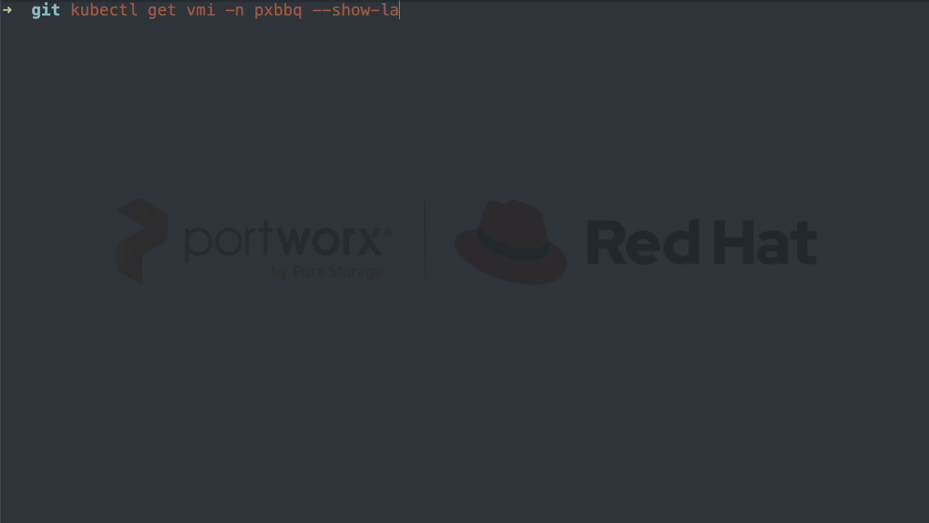
{"action": "key", "text": "Return"}
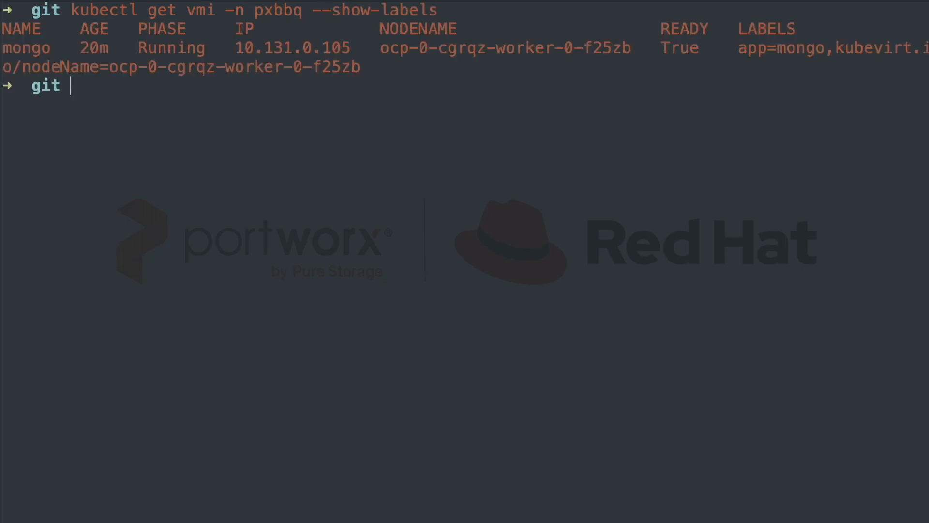
{"action": "mouse_move", "coordinate": [759, 52]}
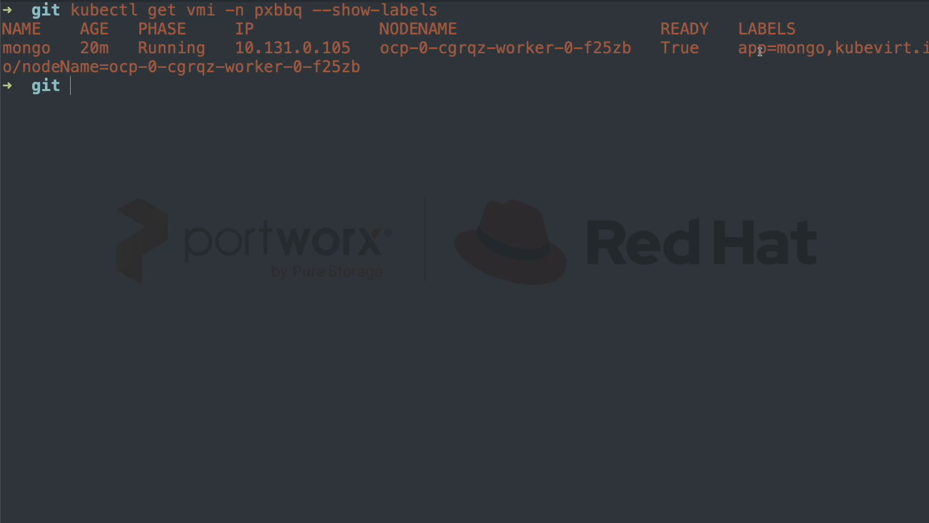
{"action": "double_click", "coordinate": [780, 48]}
{"action": "type", "text": "kubectl get svc -n pxbbq"}
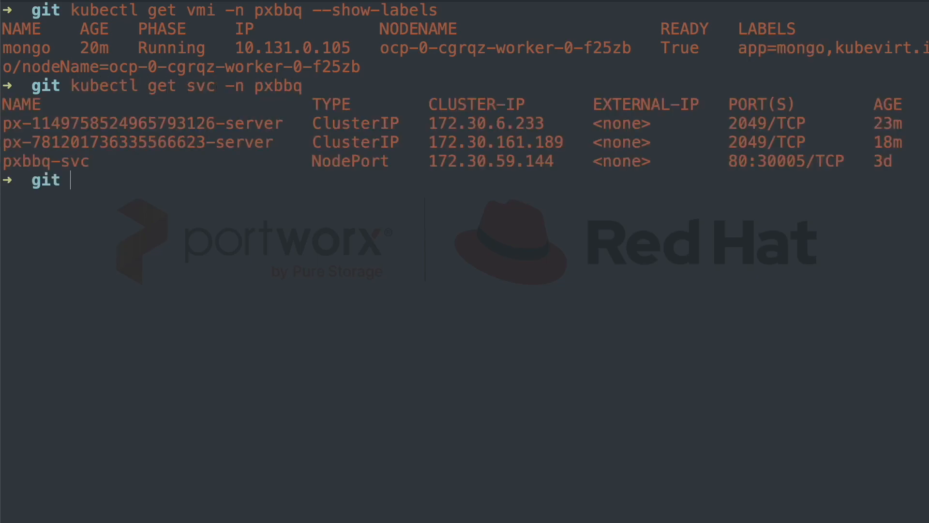
Step: Display the mongosvc.yaml Service manifest selecting app: mongo and apply it
{"action": "type", "text": "cat mongosvc.yaml"}
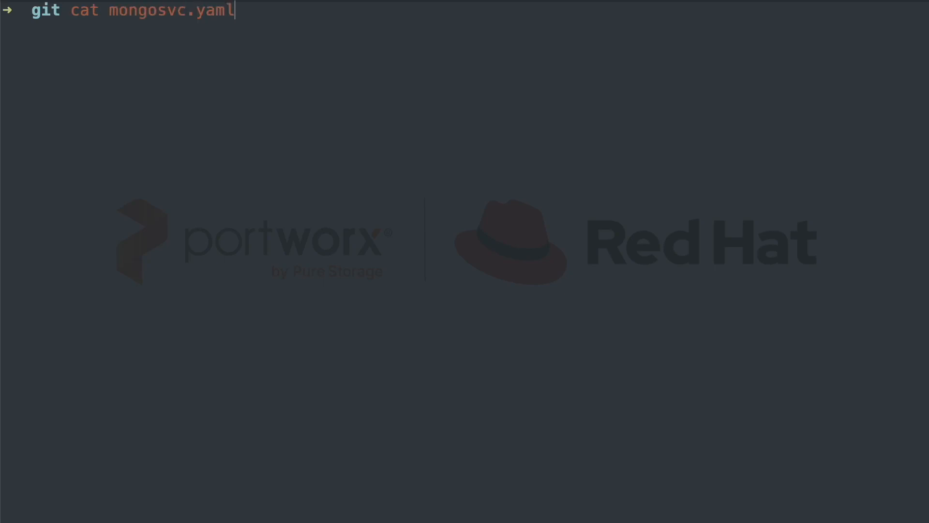
{"action": "key", "text": "Return"}
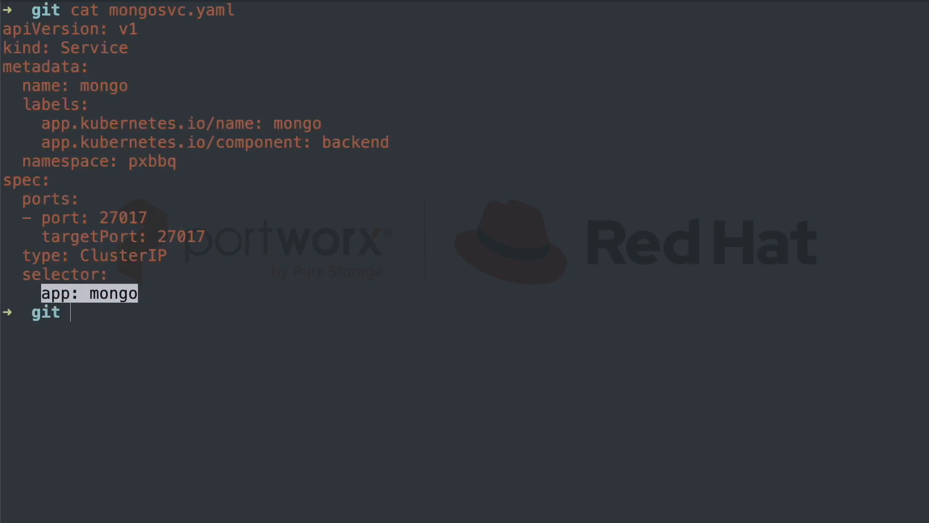
{"action": "type", "text": "kubectl apply -f"}
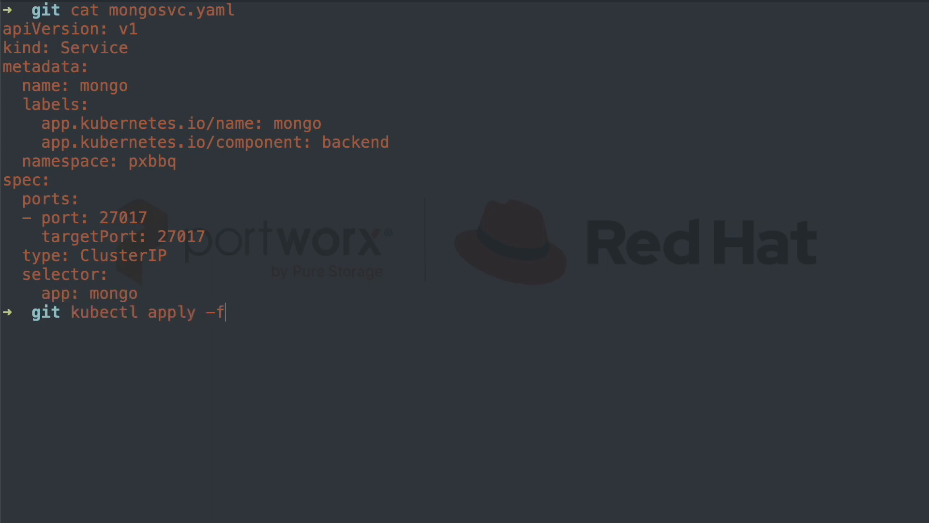
{"action": "type", "text": "kubectl edit deploy -"}
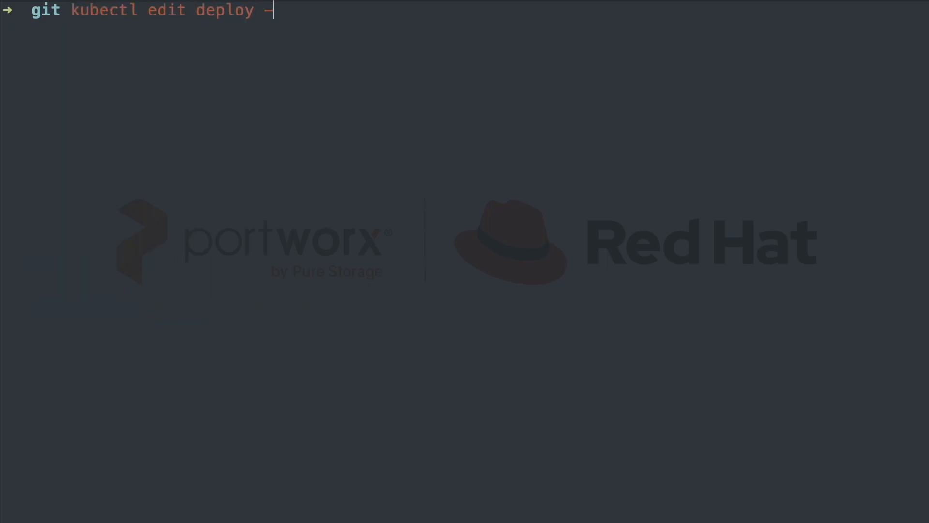
Step: Edit the pxbbq-web deployment so MONGO_NODES points to mongo, then list the restarted pods
{"action": "type", "text": "n pxbbq pxbbq-we"}
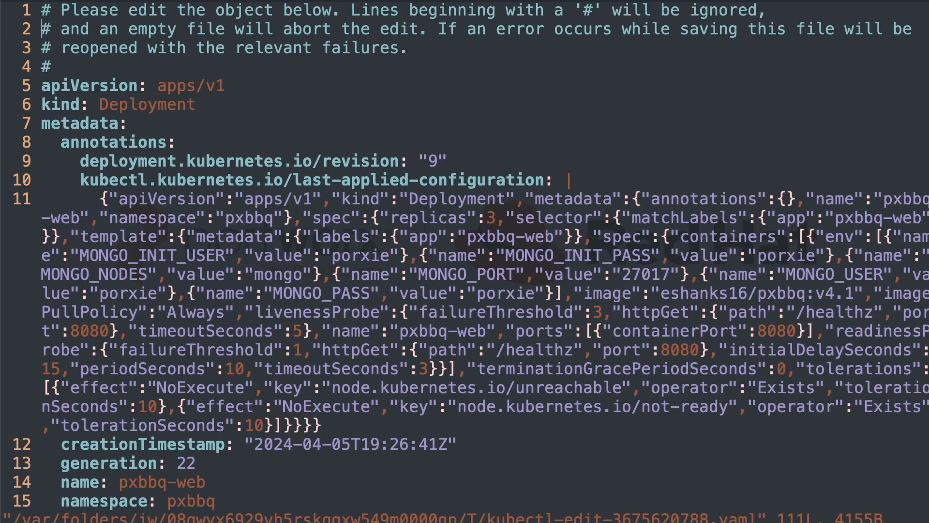
{"action": "scroll", "scroll_direction": "down", "scroll_amount": 3}
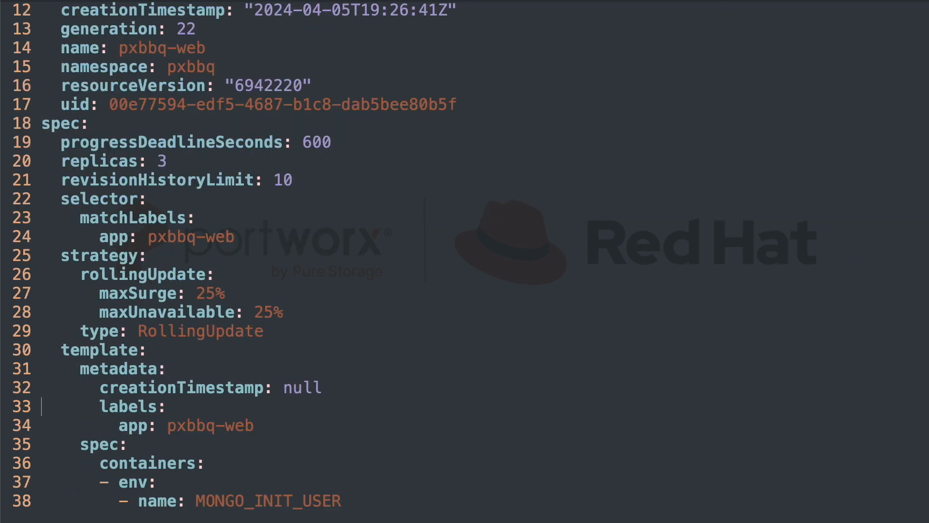
{"action": "scroll", "scroll_direction": "down", "scroll_amount": 3}
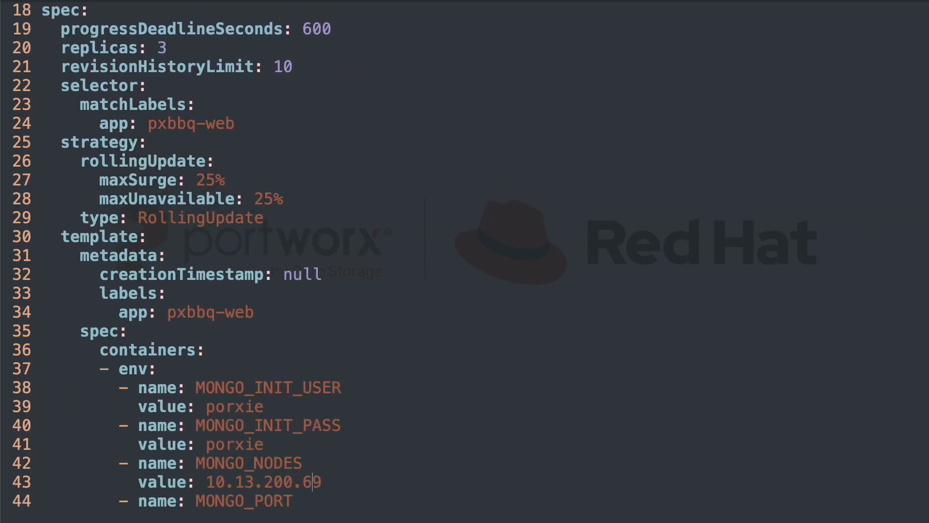
{"action": "key", "text": "ctrl+u"}
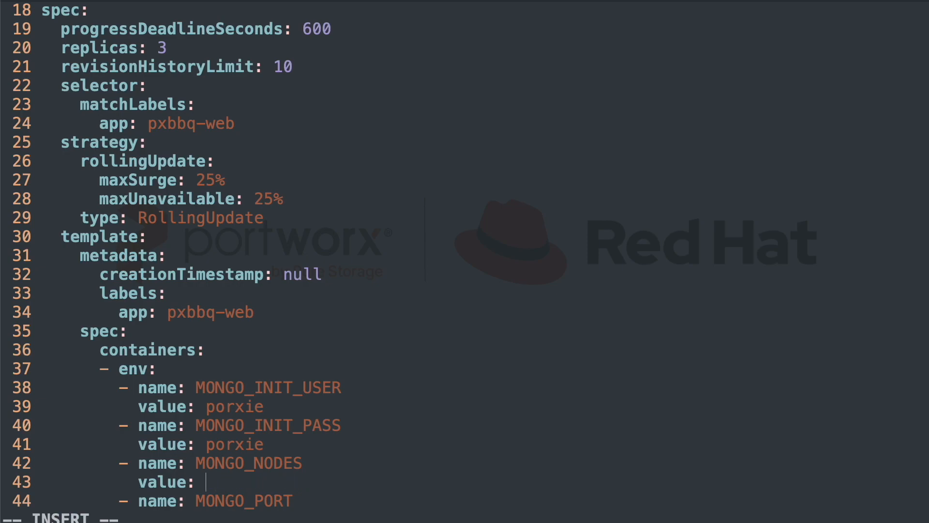
{"action": "type", "text": "mongo"}
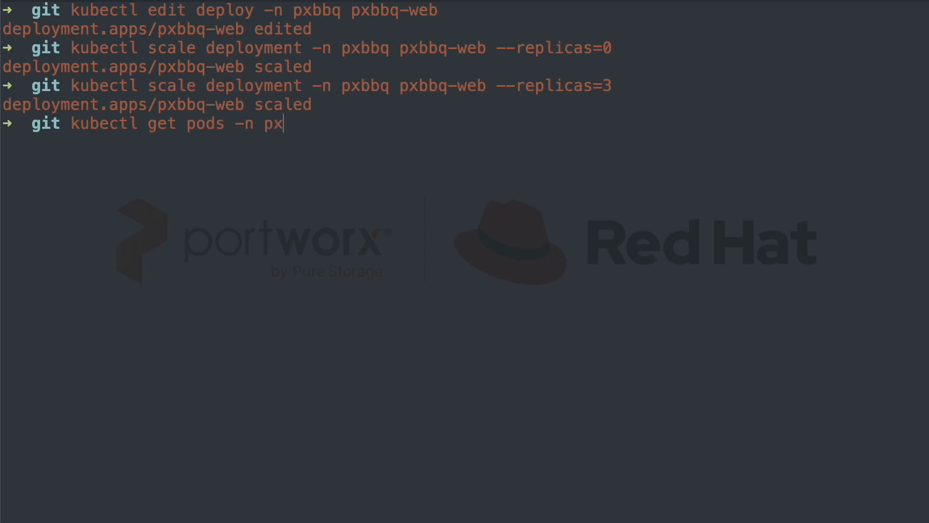
{"action": "key", "text": "Return"}
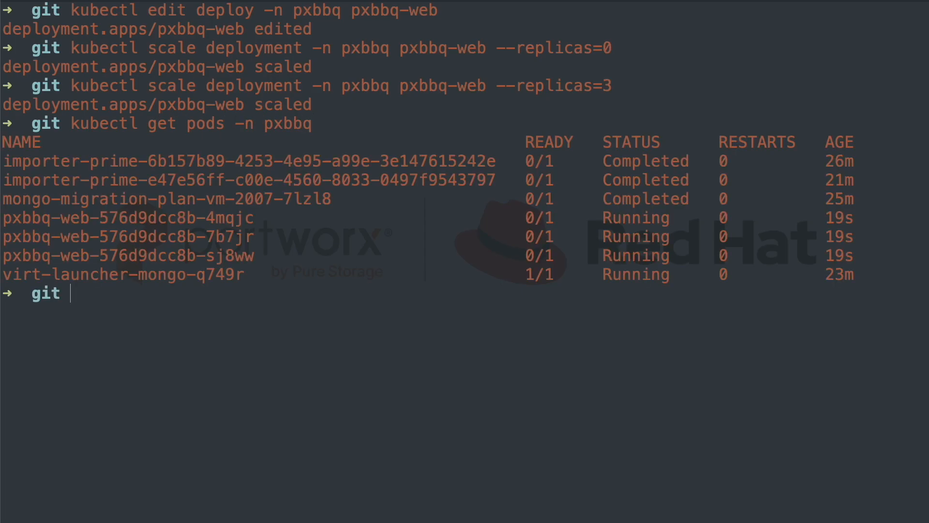